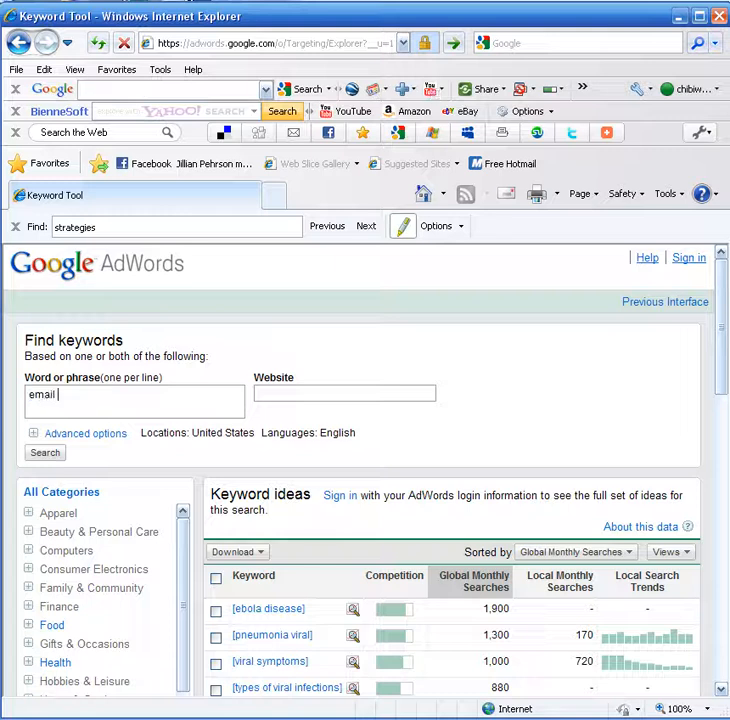
- Enter 'email list building' in the Keyword Tool's word-or-phrase box
type("list")
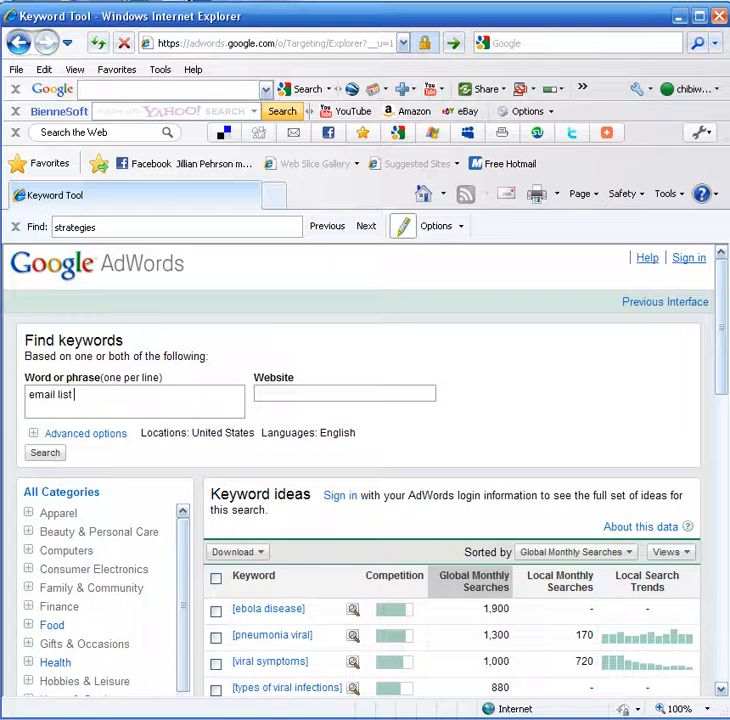
type("building")
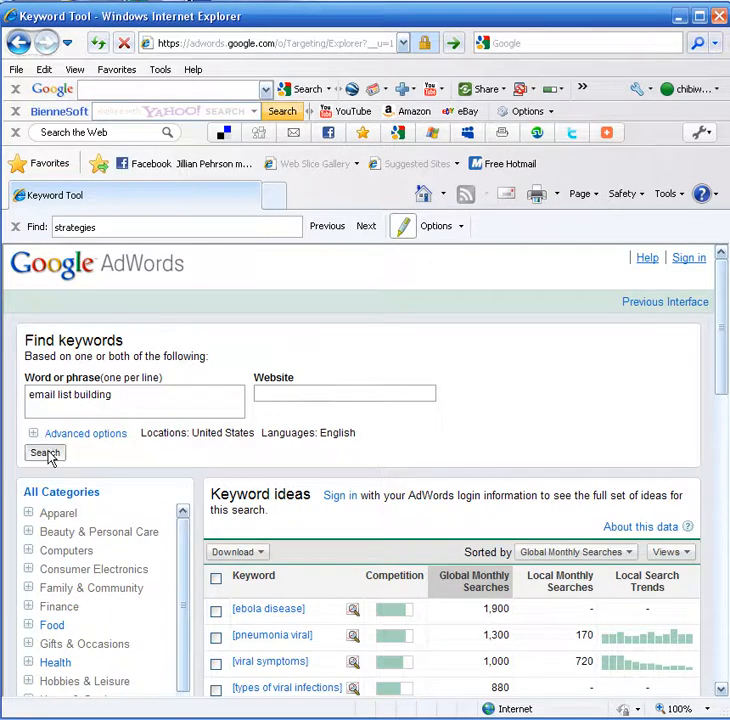
- Search keyword ideas for 'email list building' and switch the volumes to [Exact] match
left_click(44, 452)
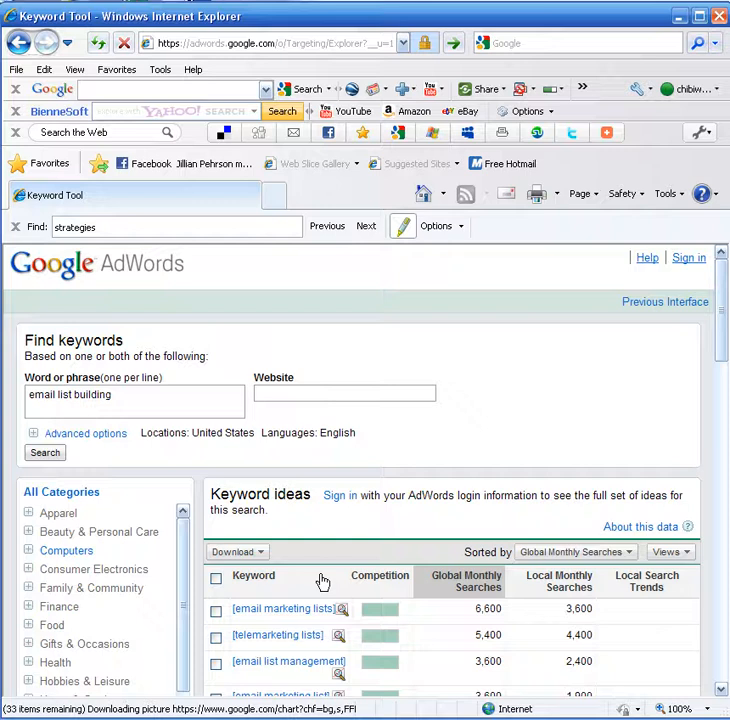
scroll("down", 3)
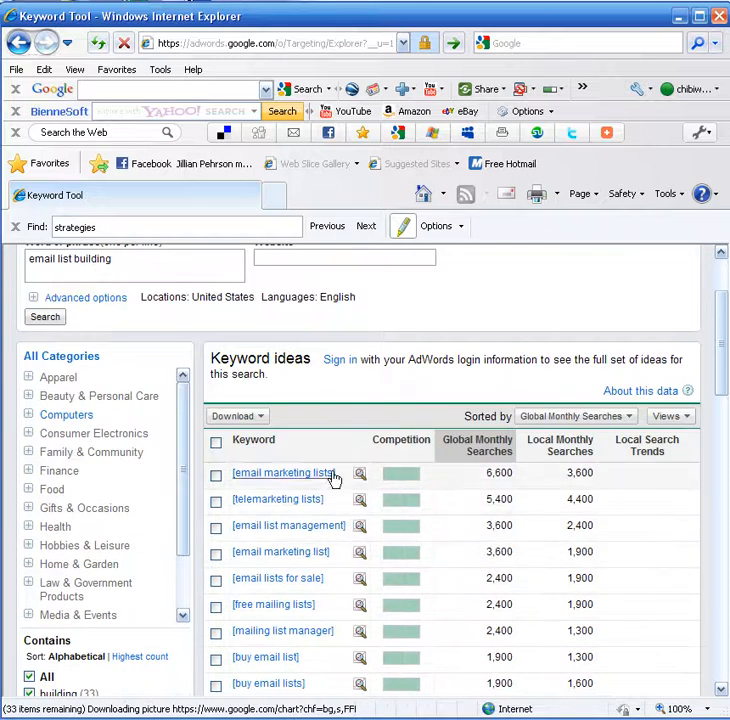
scroll("down", 3)
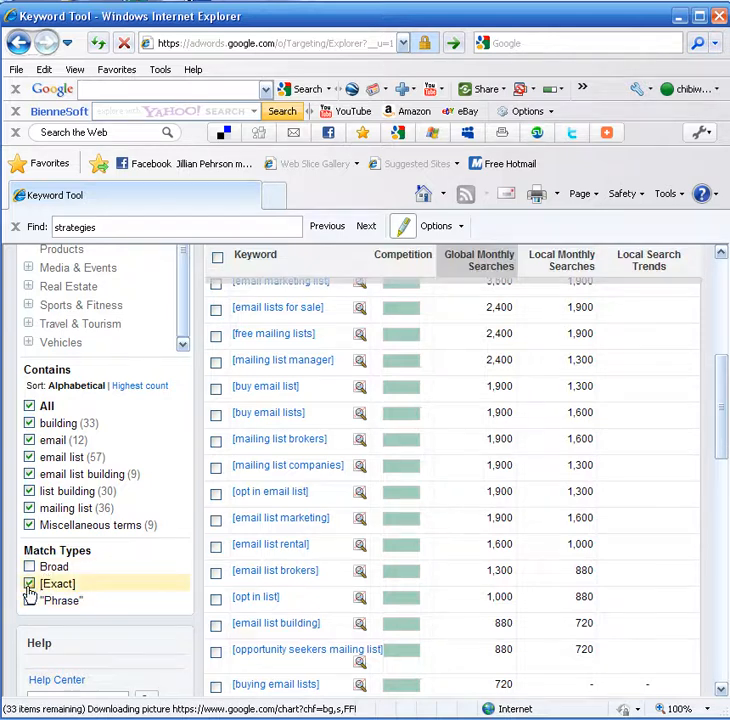
left_click(30, 583)
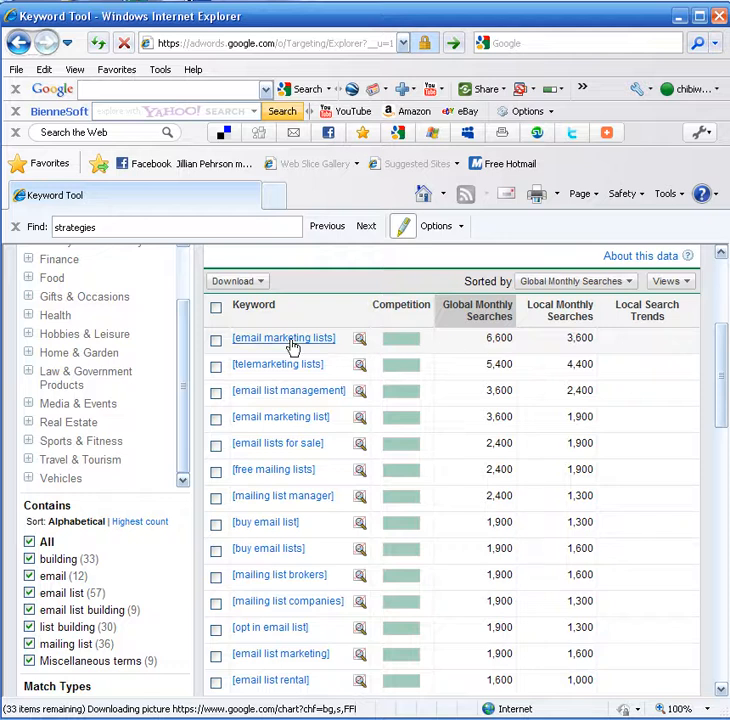
mouse_move(288, 410)
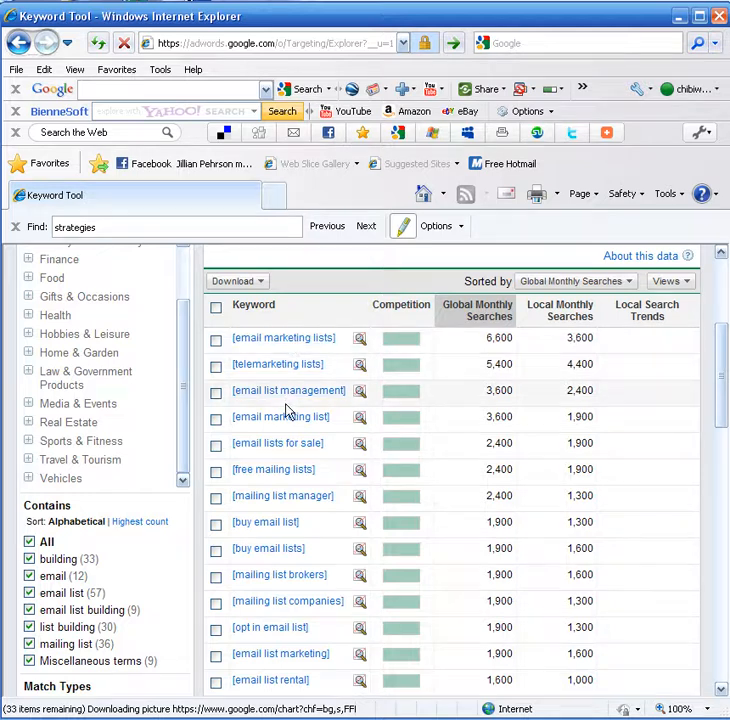
mouse_move(483, 398)
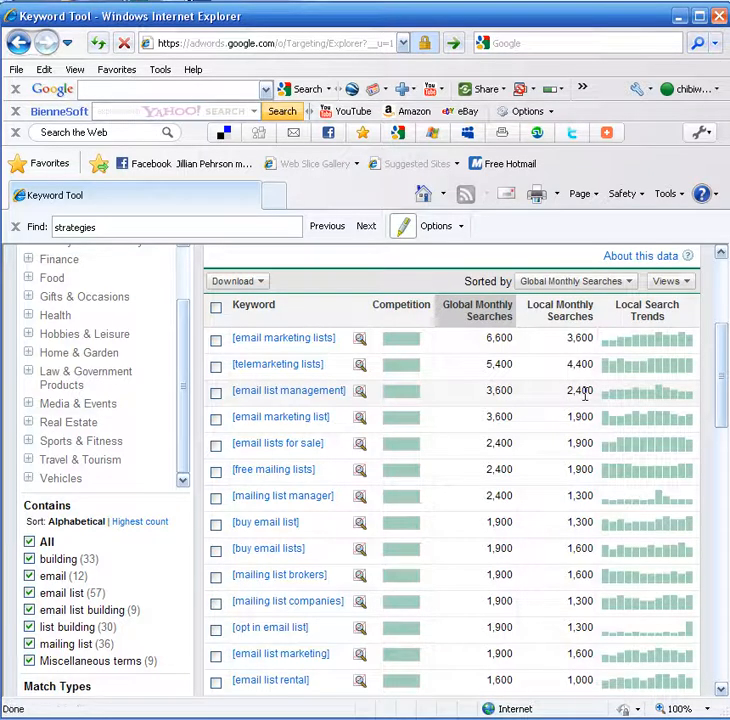
mouse_move(330, 455)
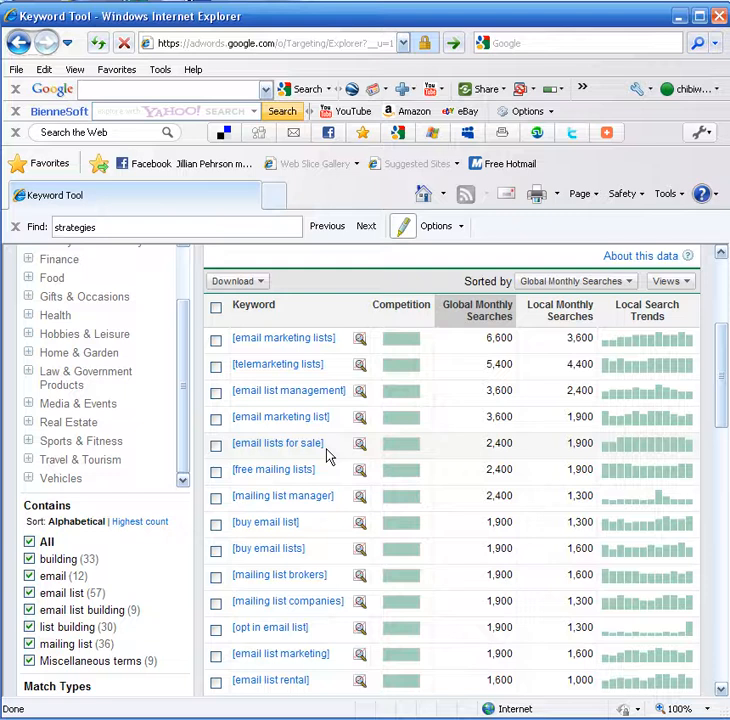
scroll("down", 3)
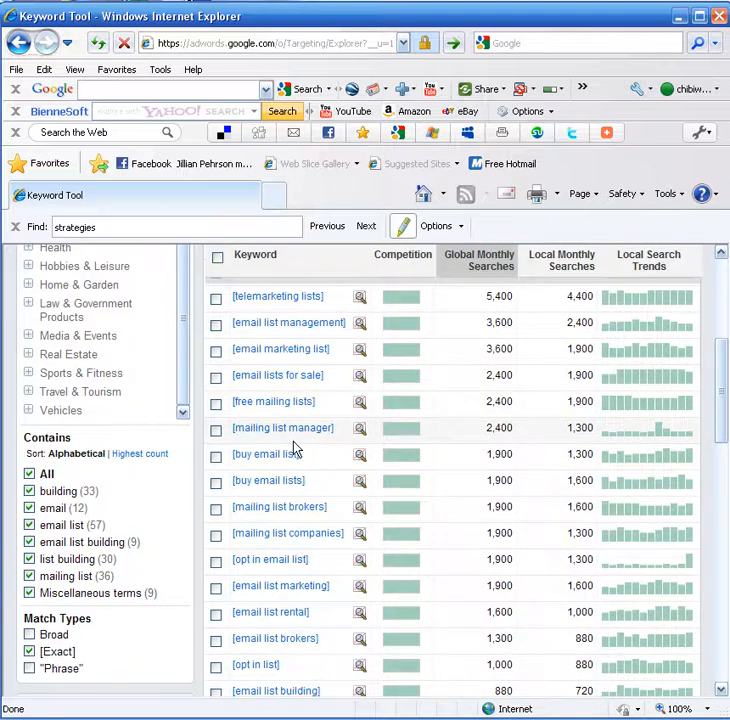
scroll("down", 3)
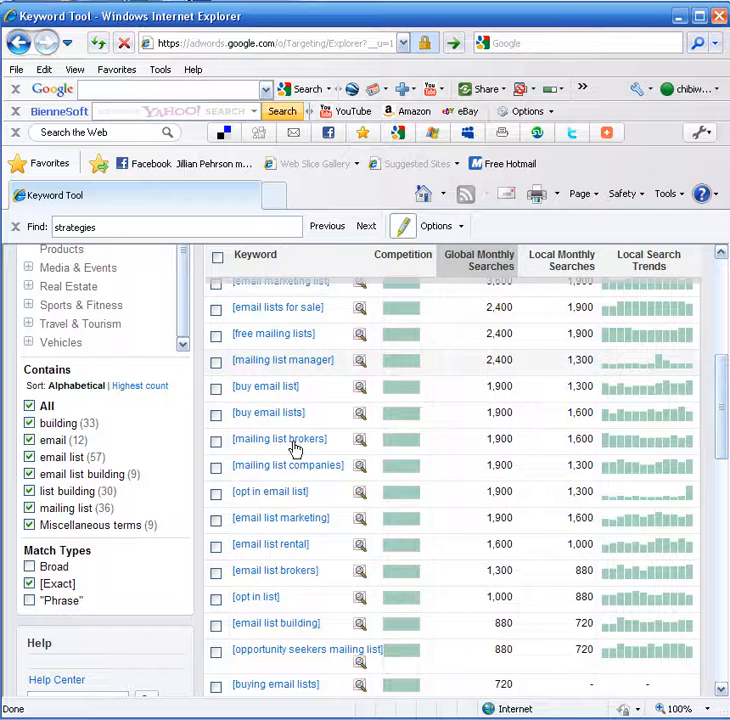
mouse_move(297, 472)
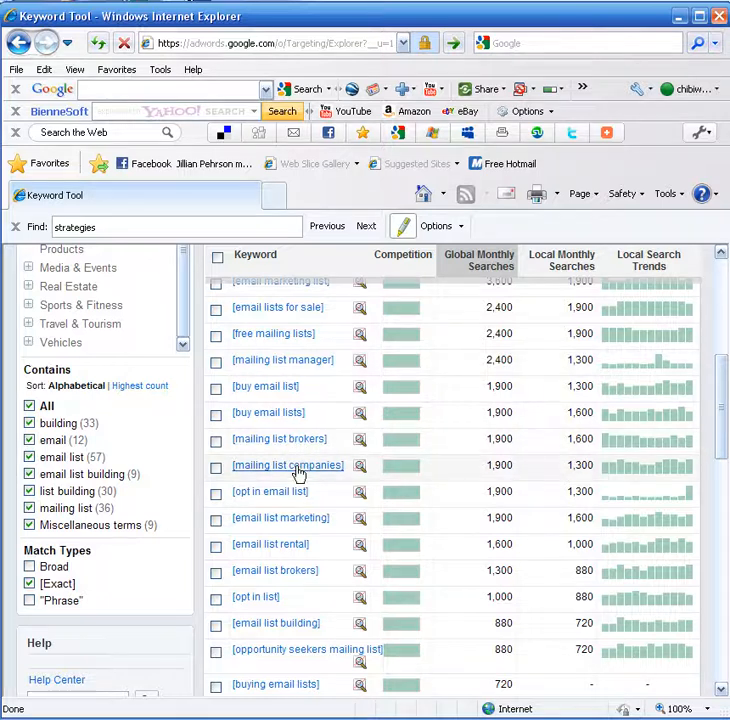
scroll("down", 3)
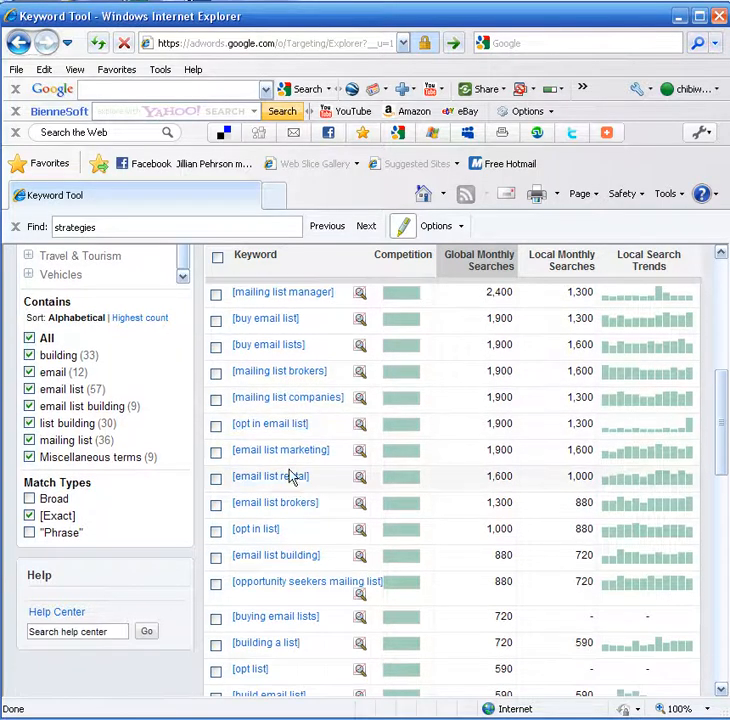
mouse_move(281, 450)
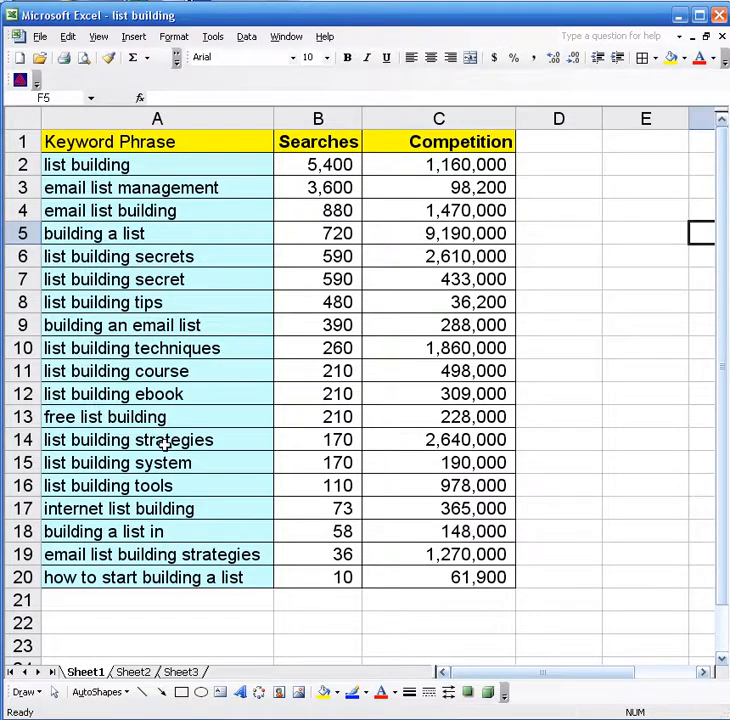
- Add 'email list marketing' with 1,900 searches to row 21 of the keyword sheet
left_click(83, 599)
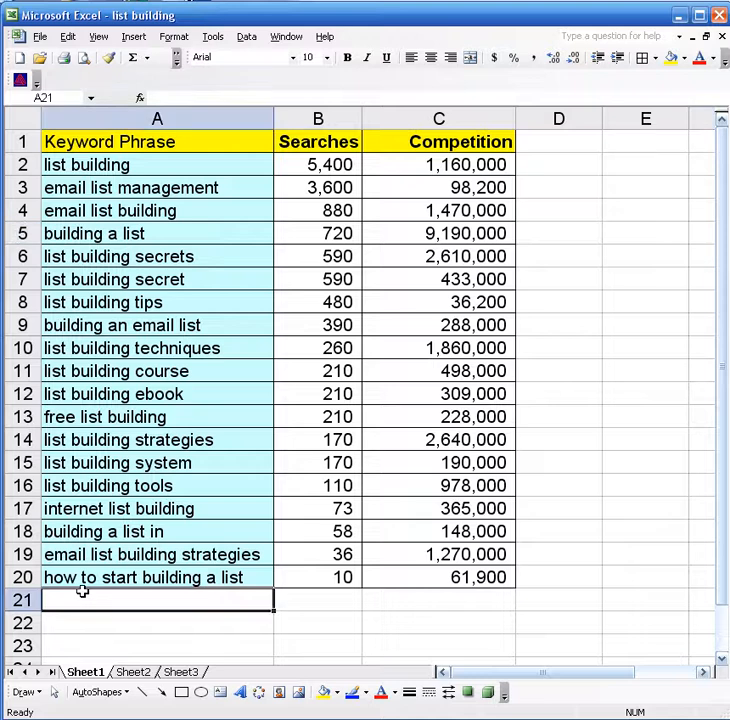
type("email list marketing")
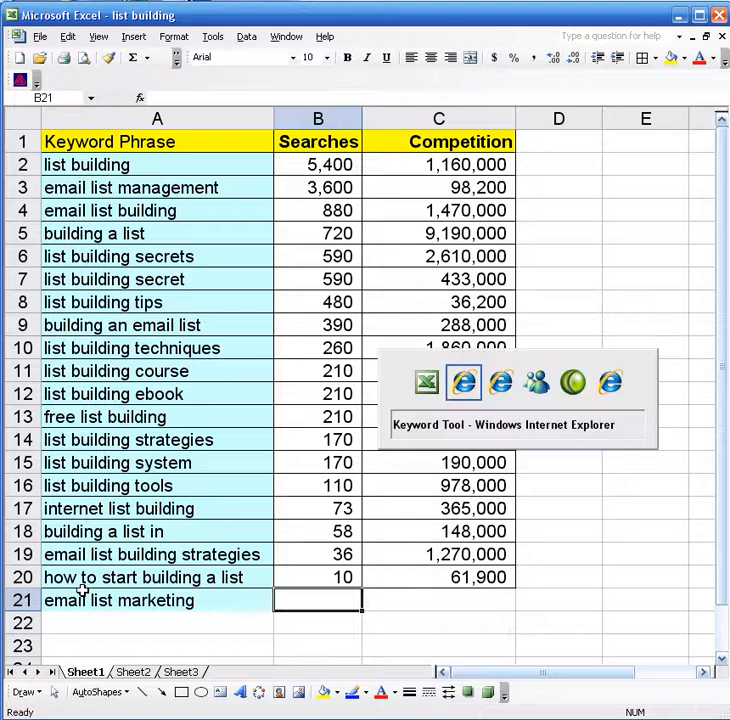
left_click(463, 382)
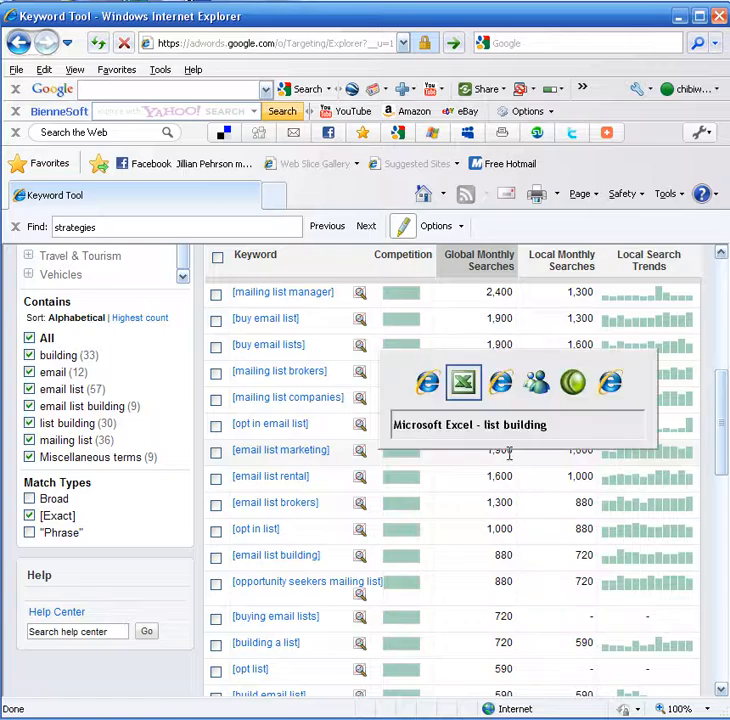
left_click(463, 382)
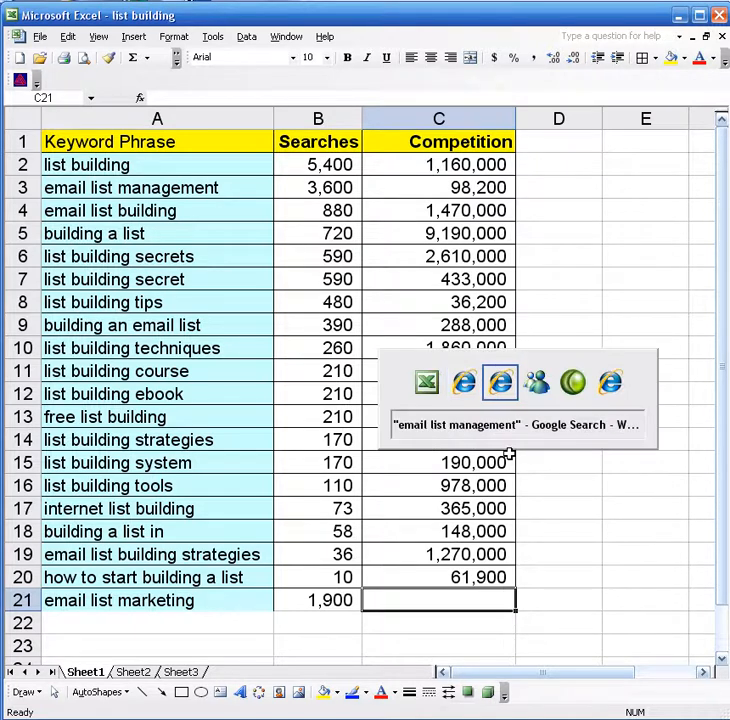
- Search Google for the quoted phrase "email list marketing", giving about 32,100 results
left_click(515, 424)
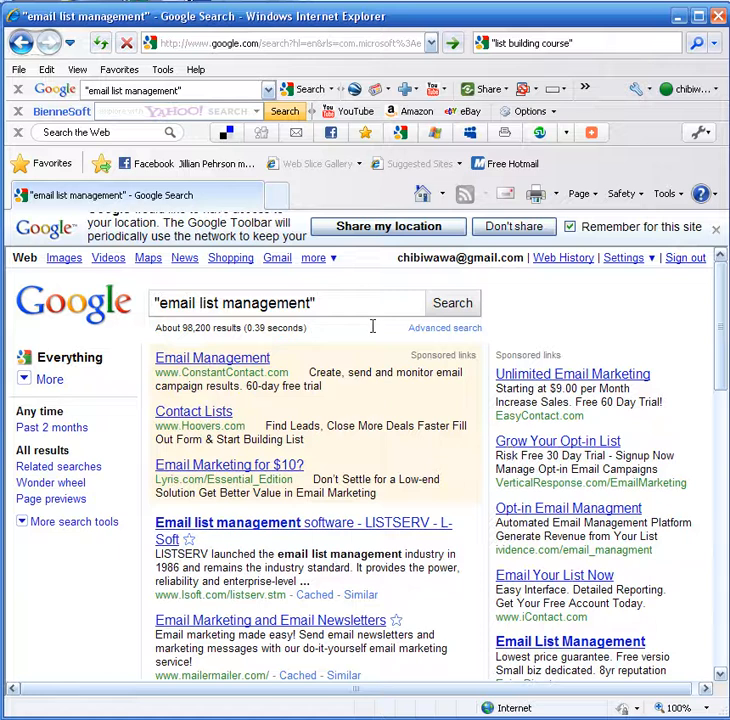
mouse_move(343, 308)
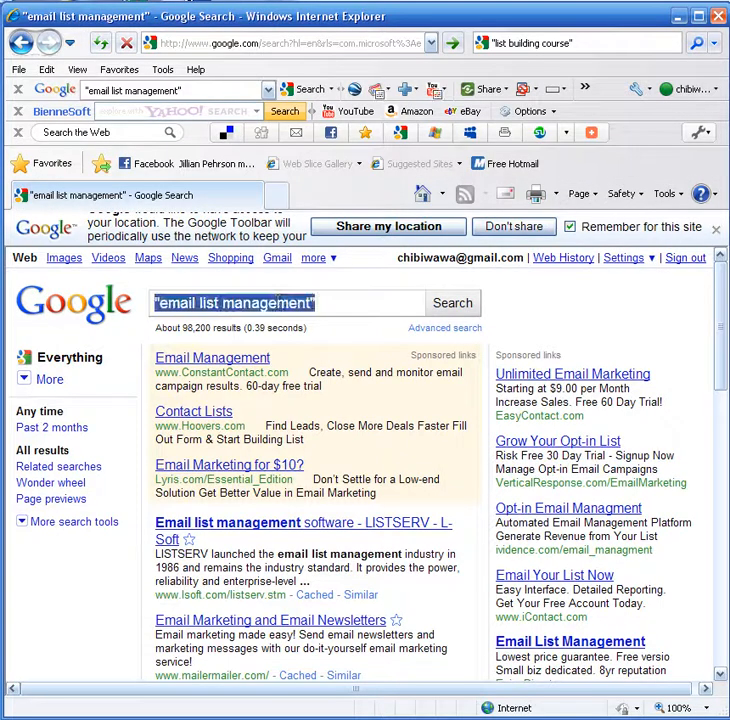
left_click(287, 303)
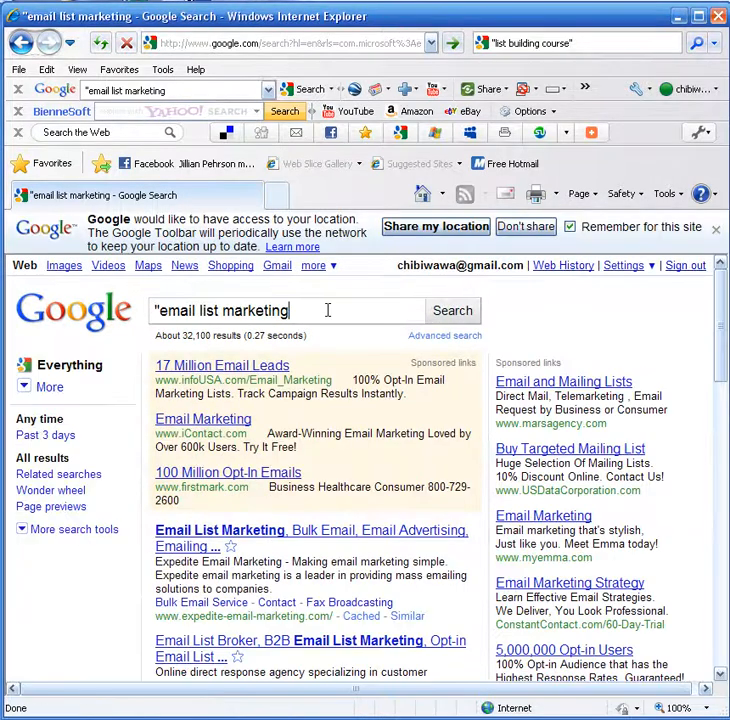
left_click(452, 310)
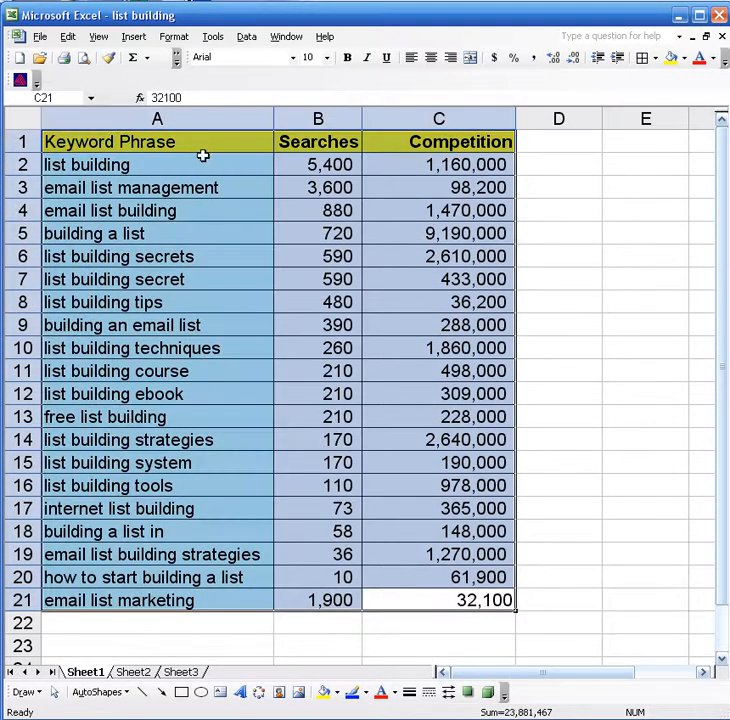
left_click_drag(437, 164, 433, 600)
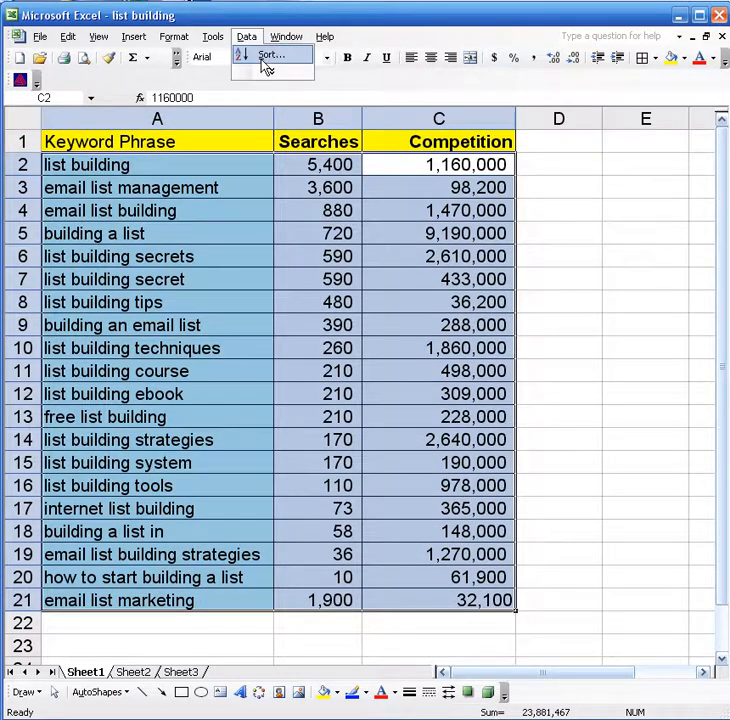
left_click(268, 54)
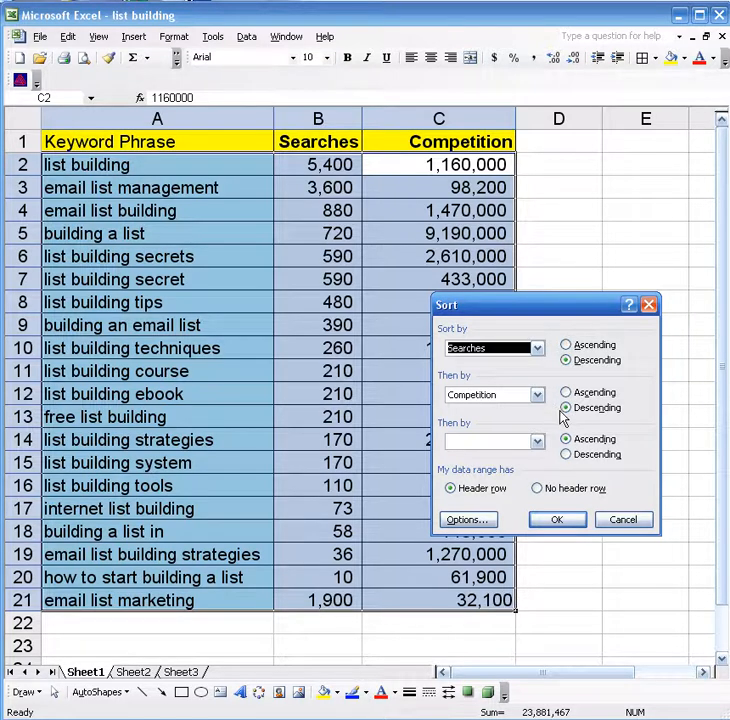
left_click(557, 519)
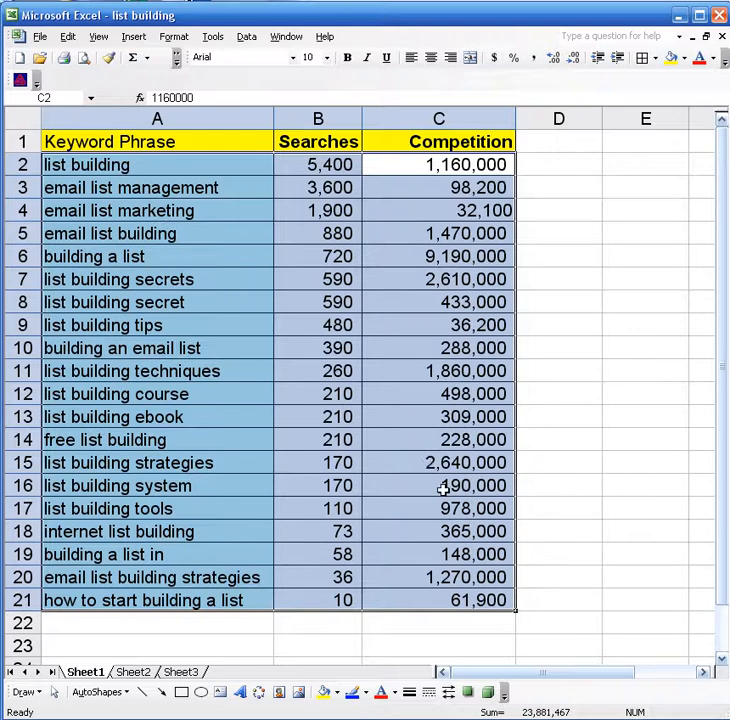
left_click(438, 256)
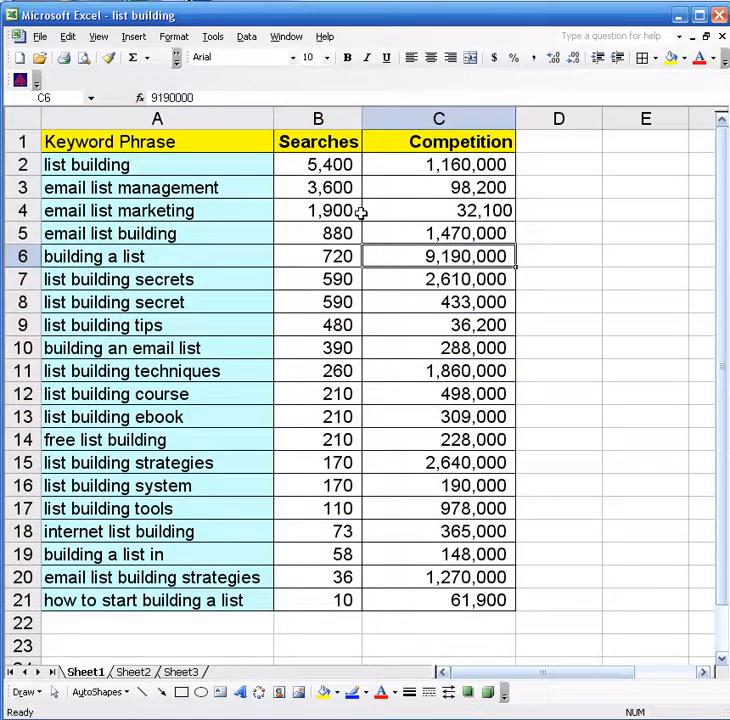
mouse_move(480, 210)
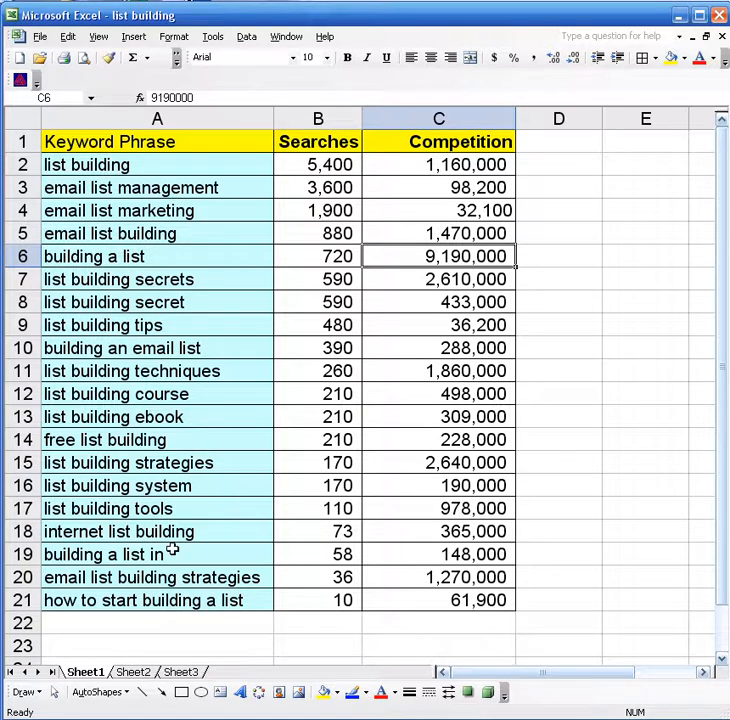
mouse_move(295, 184)
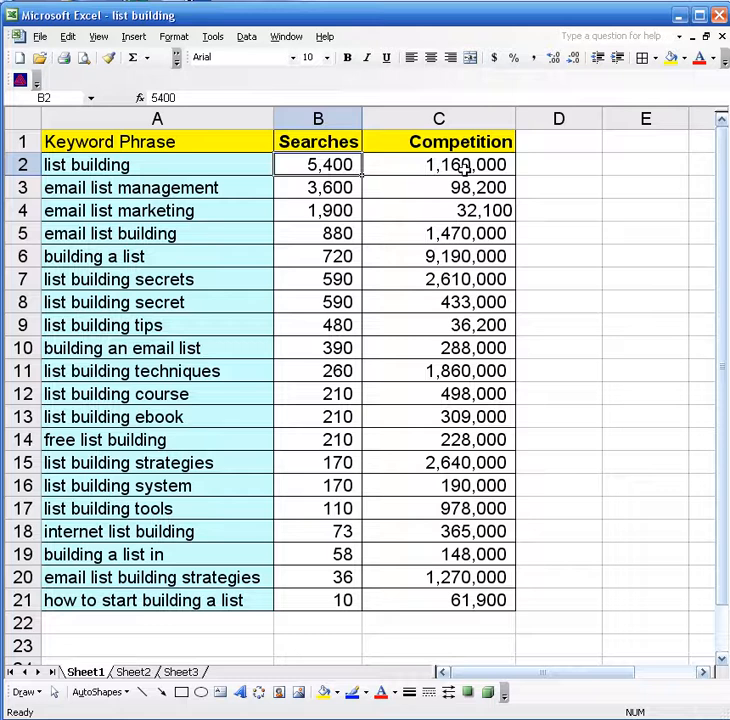
- Check the email list management figures, then fill the email list marketing row A4:C4 yellow
left_click(438, 164)
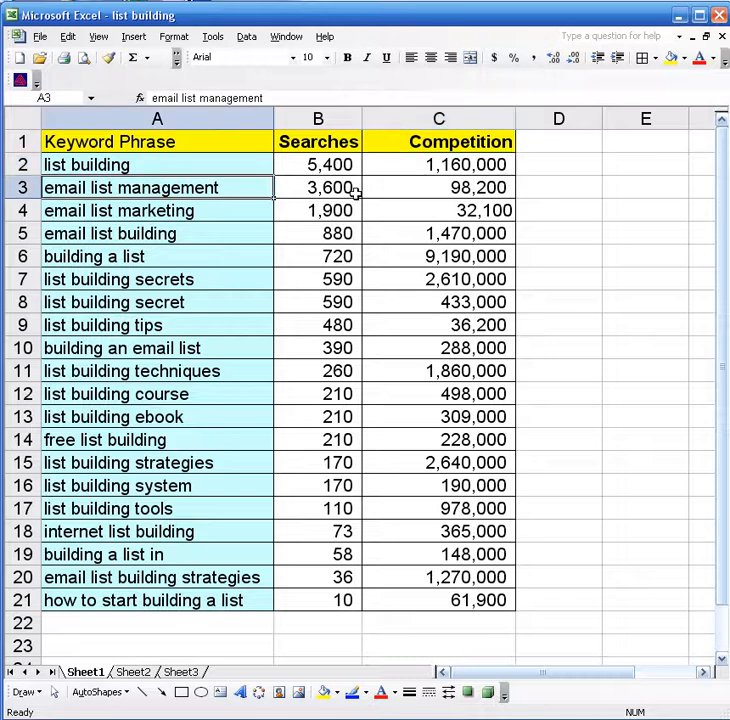
left_click(318, 187)
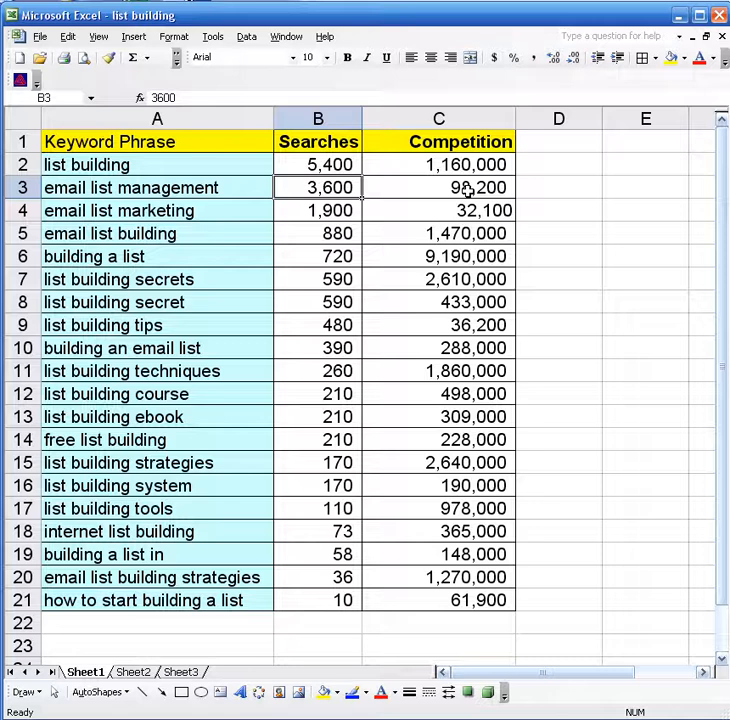
left_click(438, 187)
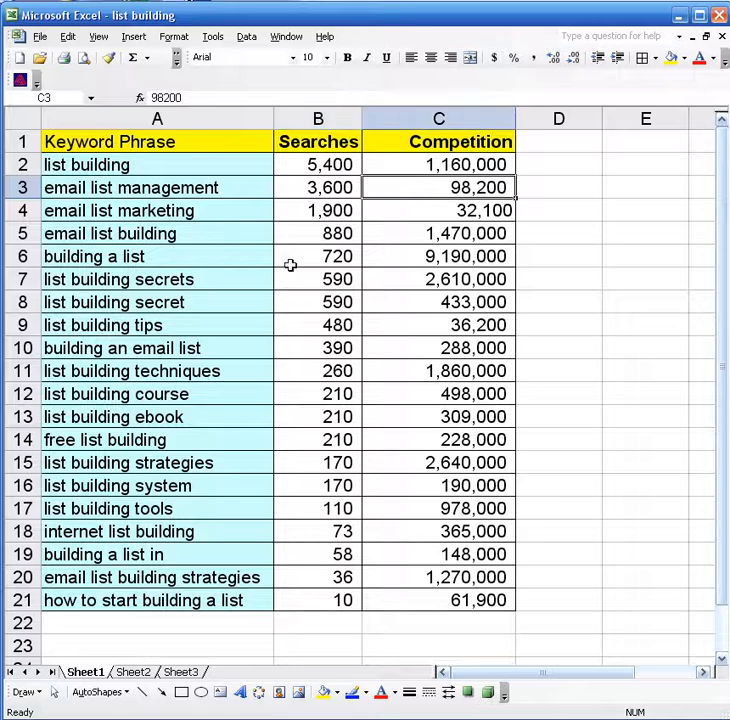
left_click_drag(318, 210, 438, 210)
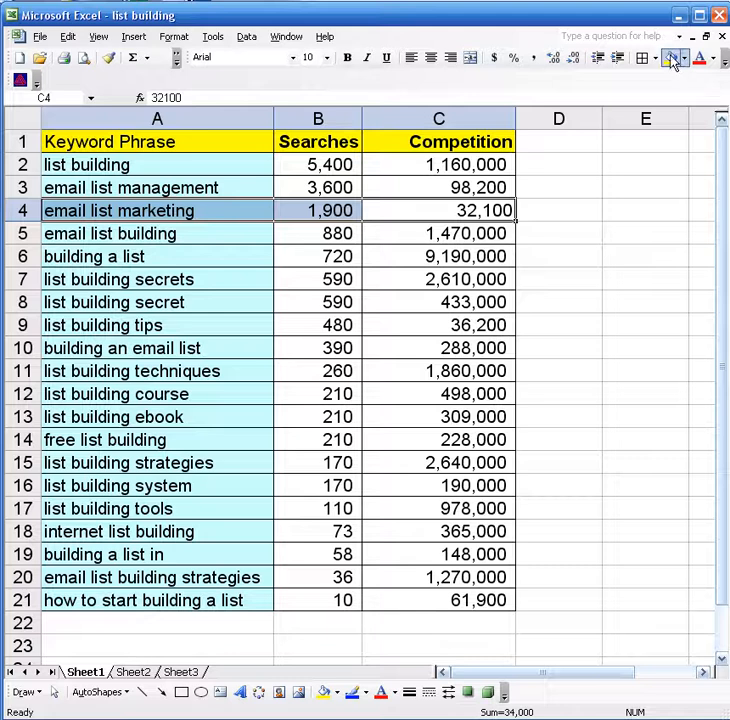
left_click(438, 233)
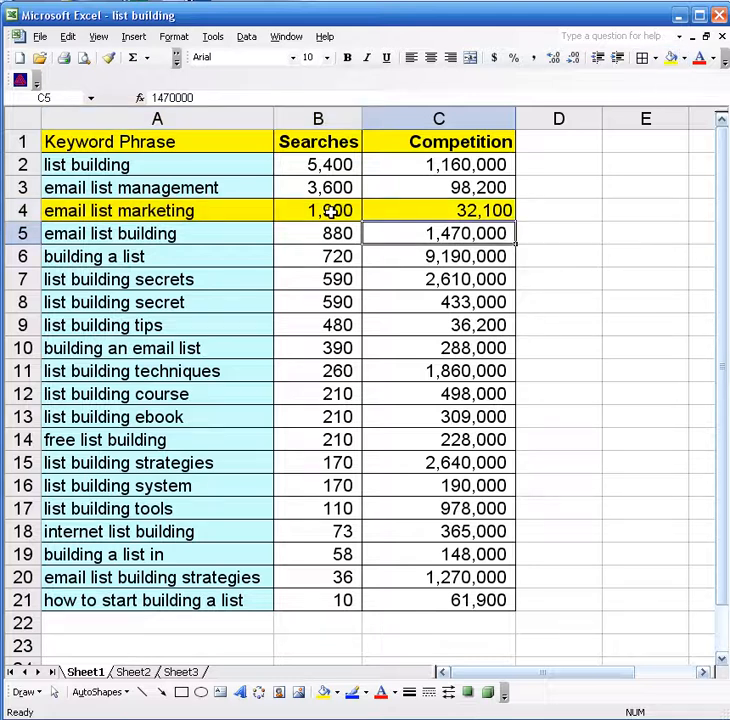
left_click(438, 210)
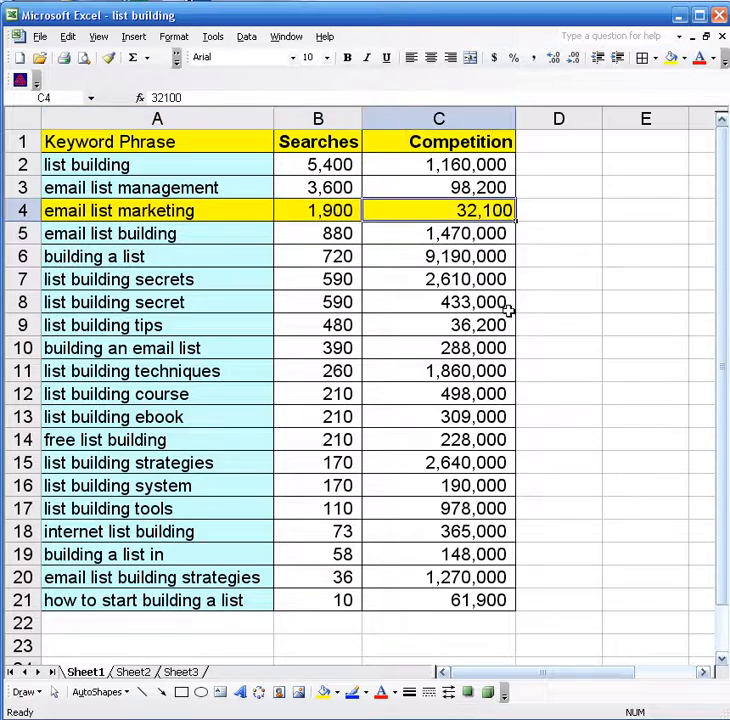
mouse_move(553, 285)
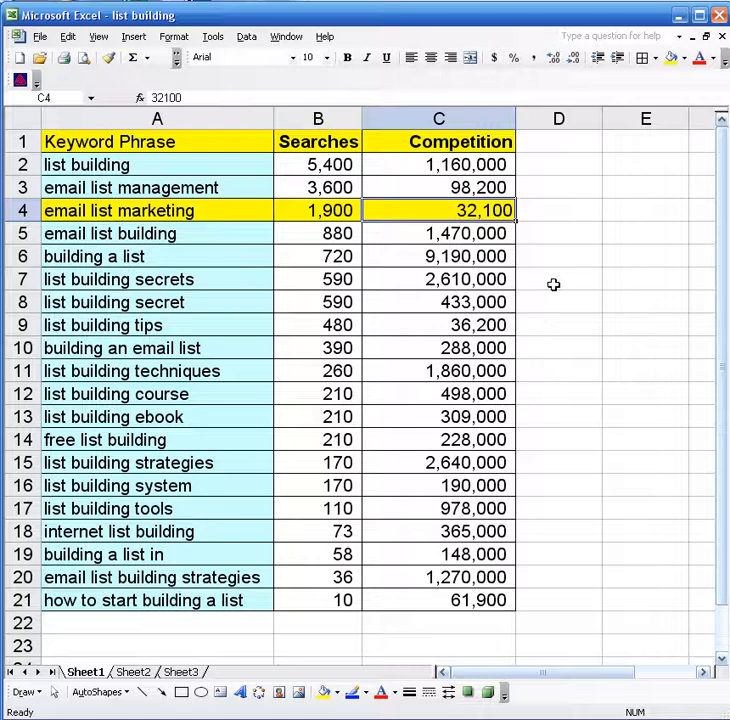
mouse_move(478, 590)
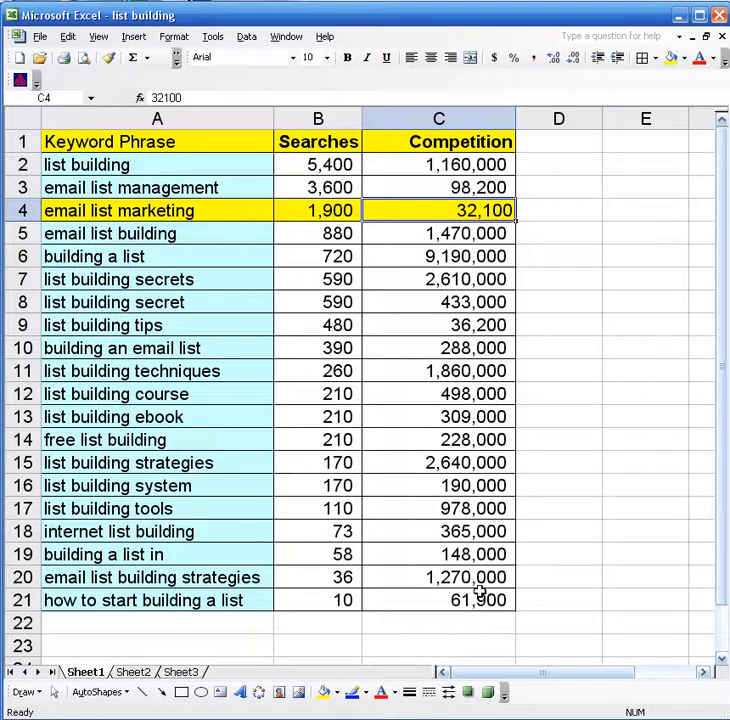
mouse_move(147, 233)
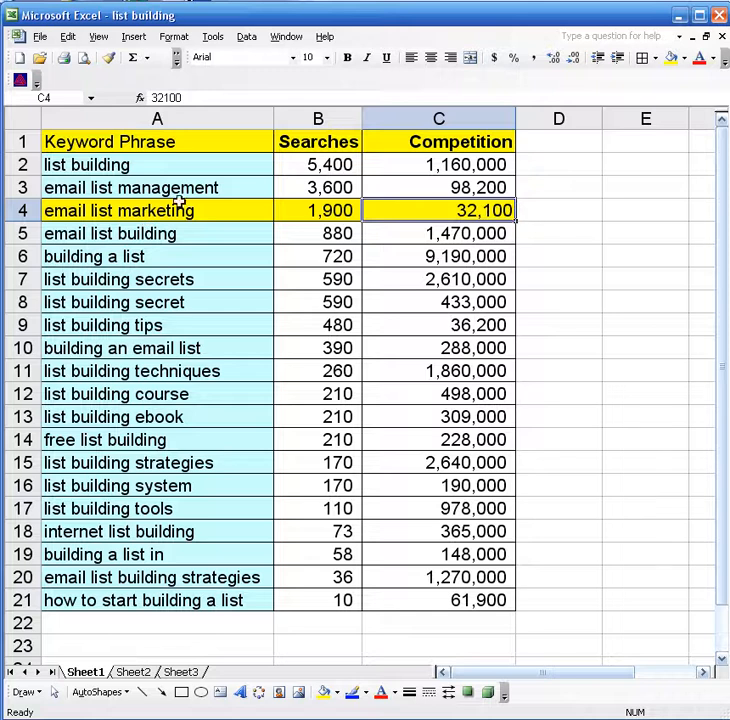
mouse_move(470, 570)
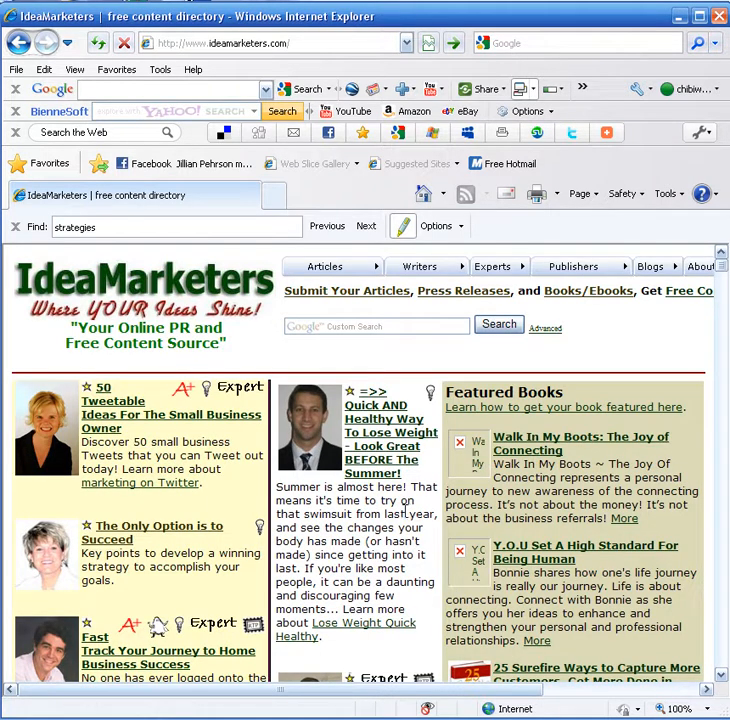
- Log into the IdeaMarketers writer account through Writers > Login
left_click(419, 266)
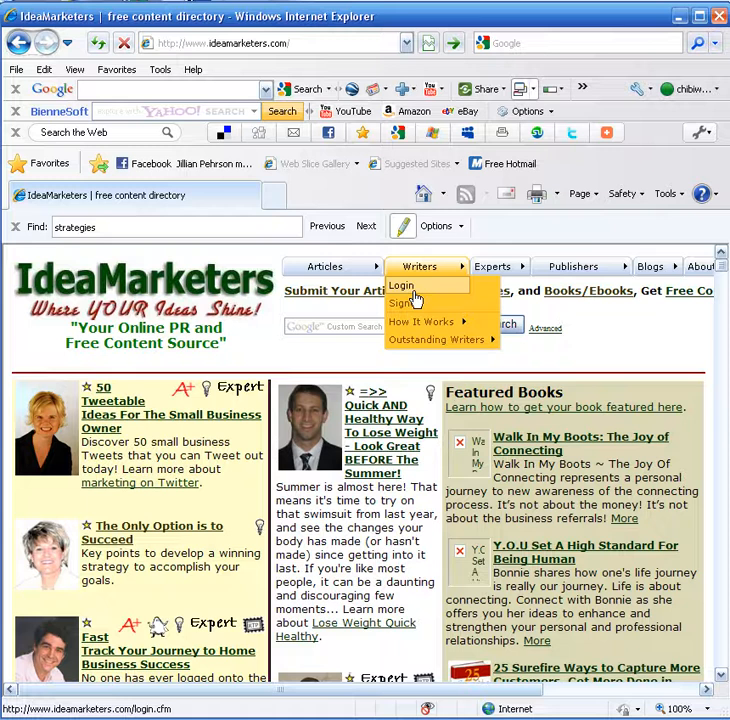
left_click(400, 285)
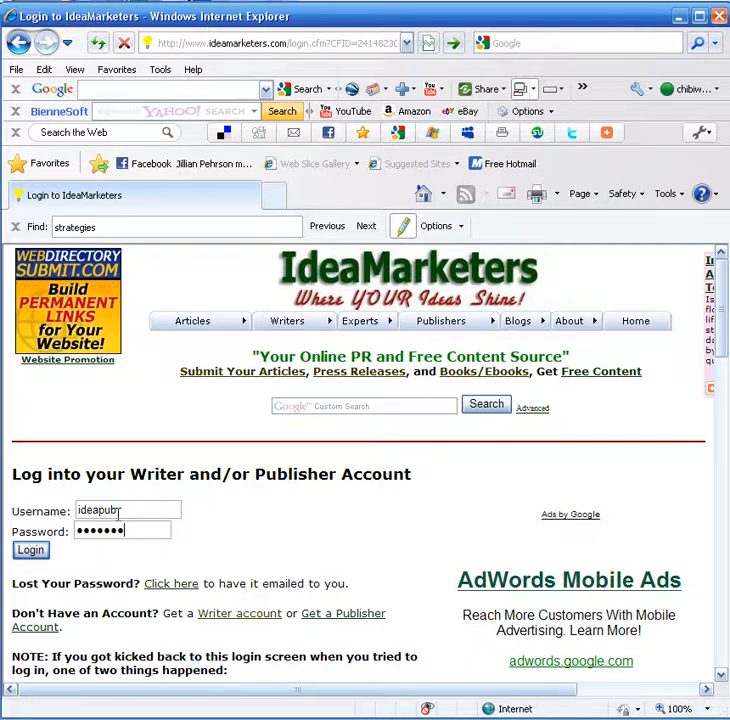
left_click(30, 550)
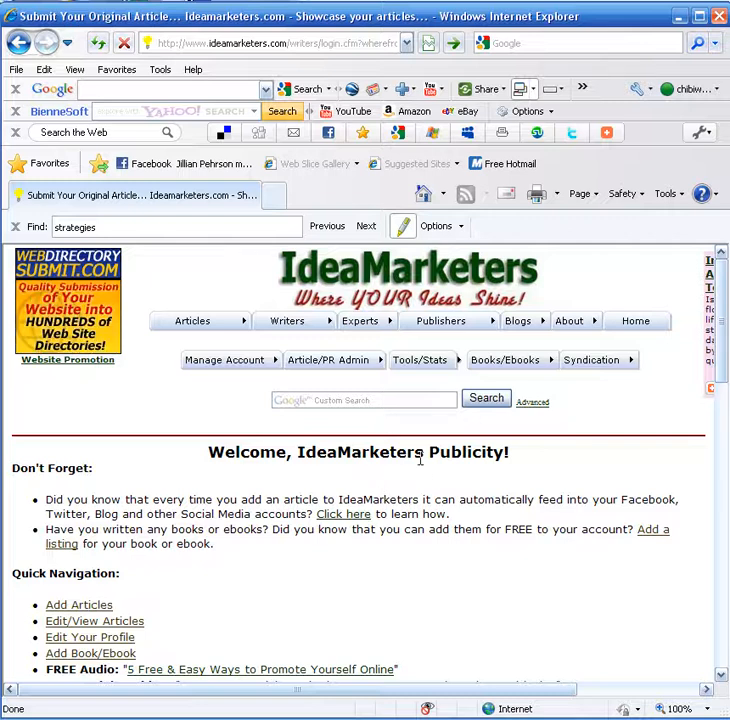
mouse_move(430, 378)
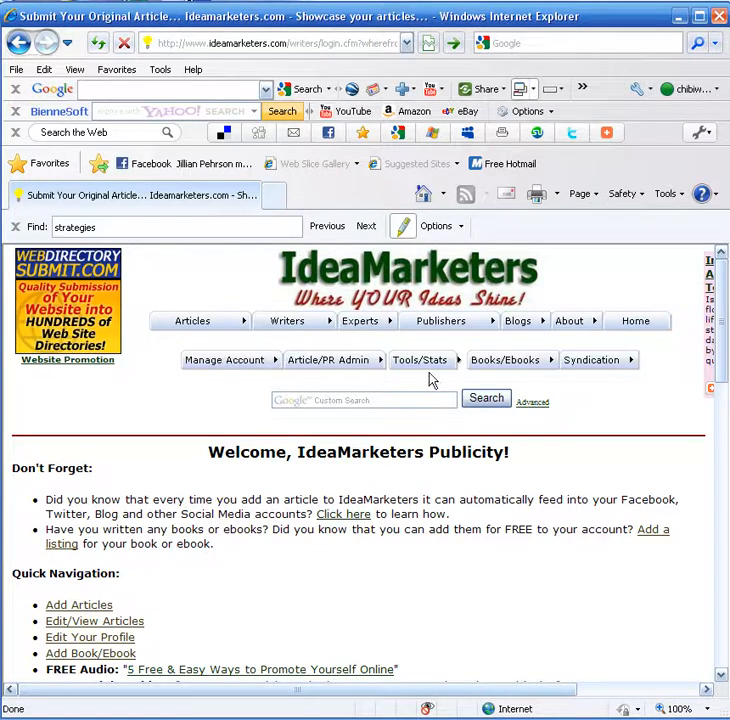
- Start a new article via Add Article with category Marketing:List Building/Product Launches
left_click(330, 360)
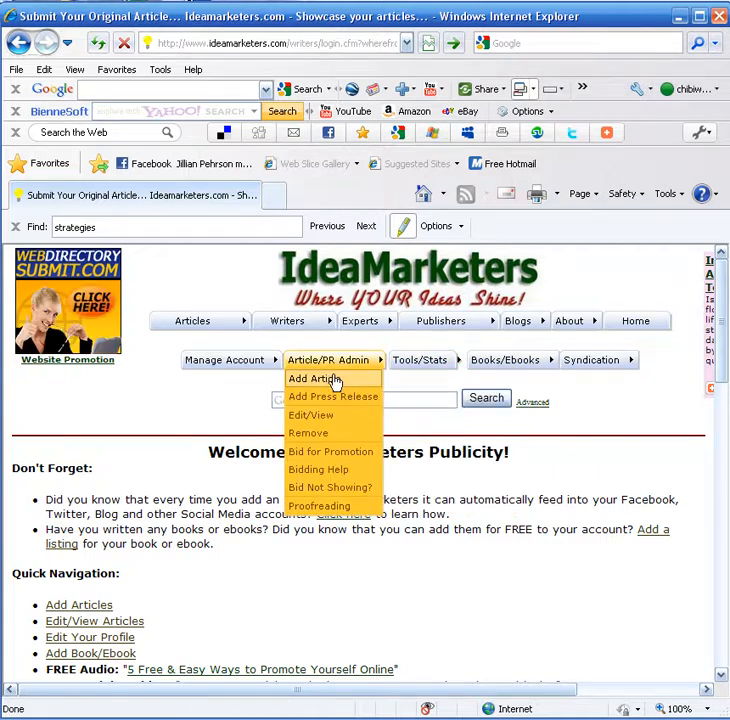
left_click(316, 378)
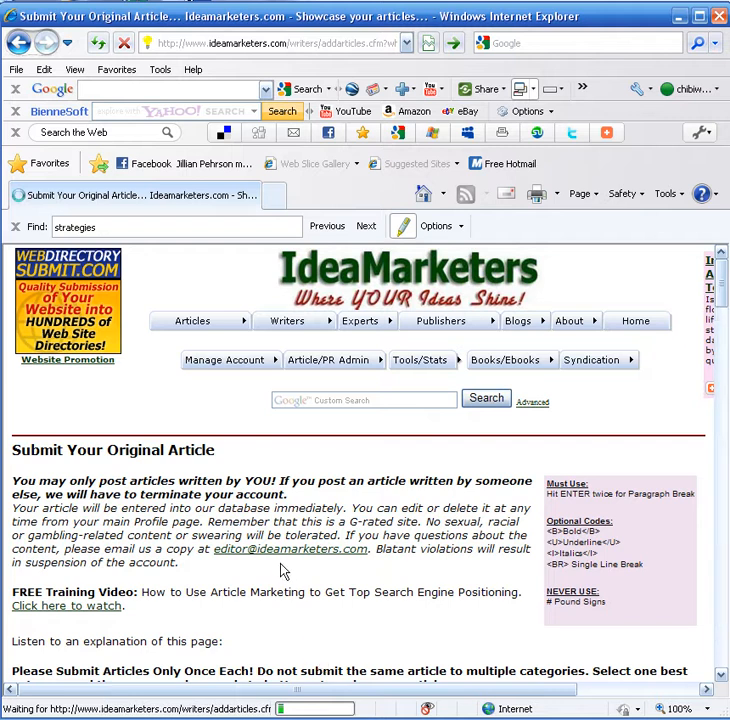
scroll("down", 3)
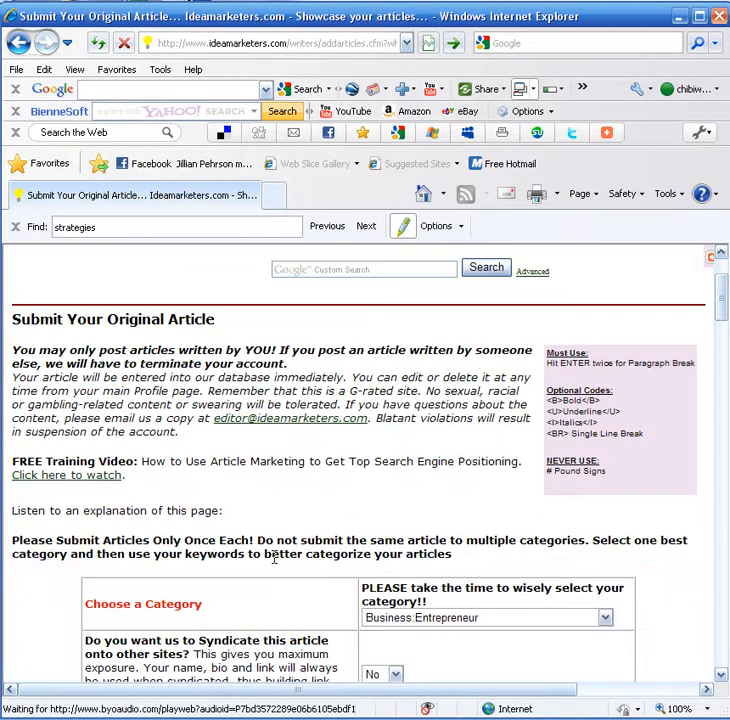
left_click(603, 617)
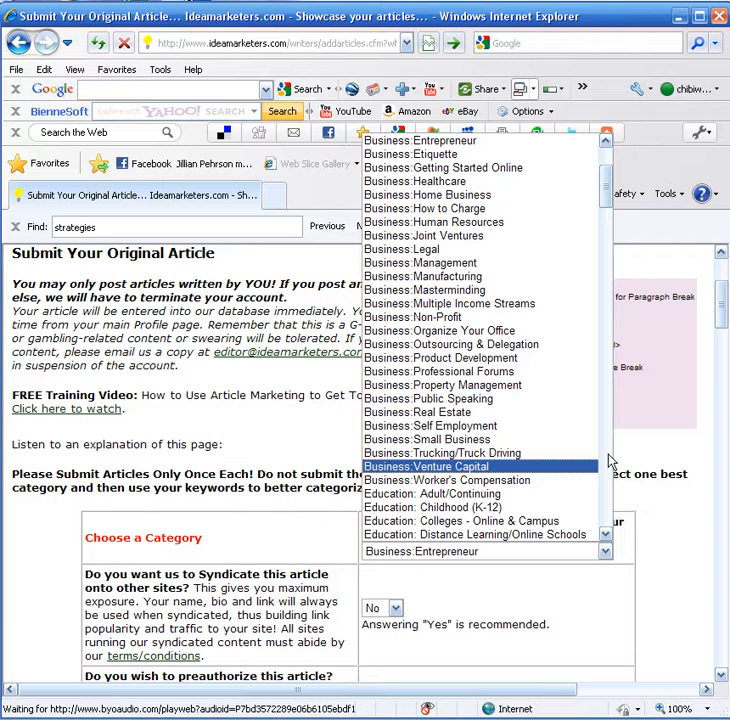
scroll("down", 3)
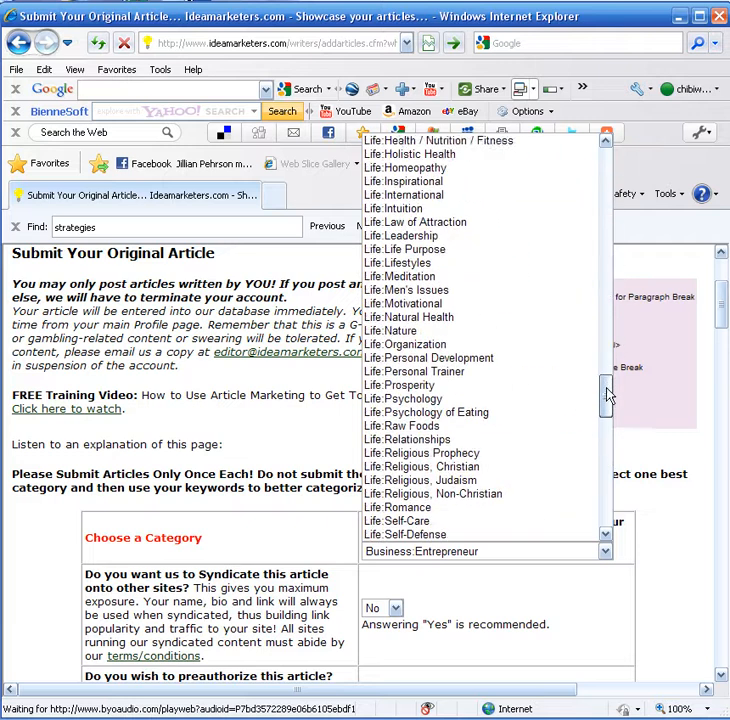
scroll("down", 3)
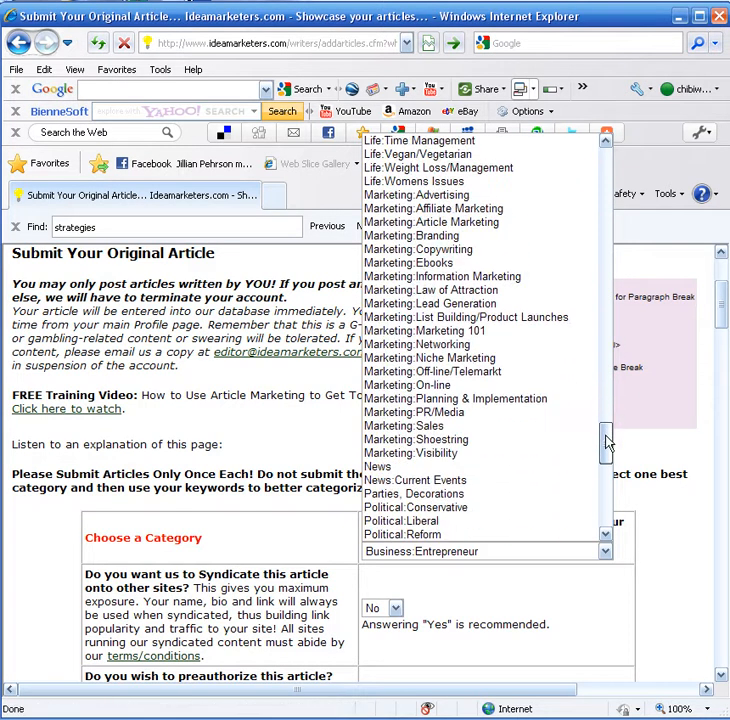
left_click(466, 317)
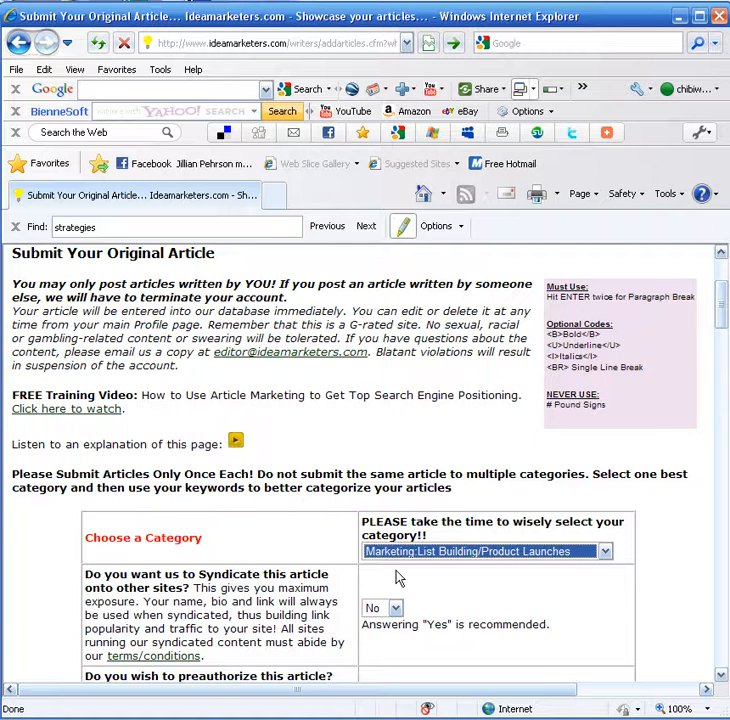
- Set both 'Syndicate this article' and 'preauthorize this article' to Yes
left_click(395, 477)
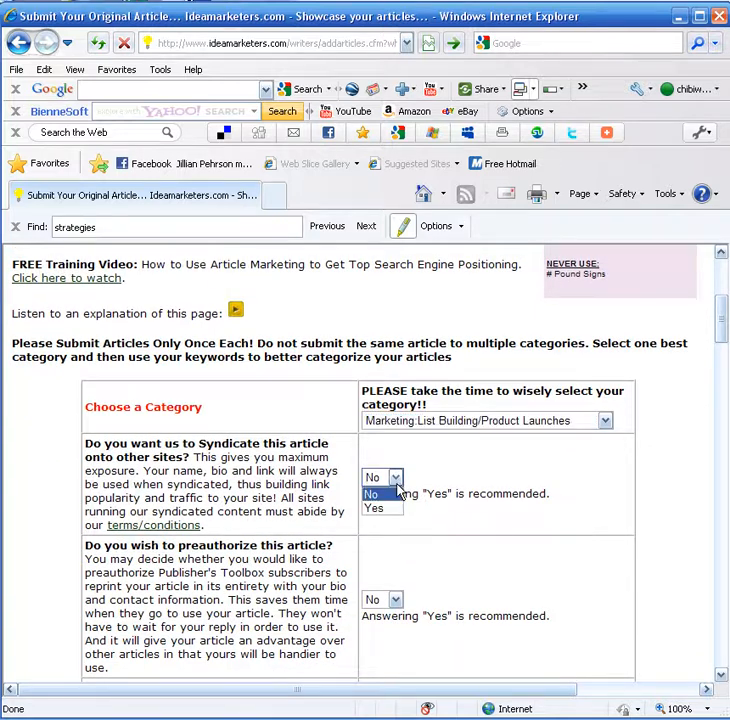
left_click(374, 508)
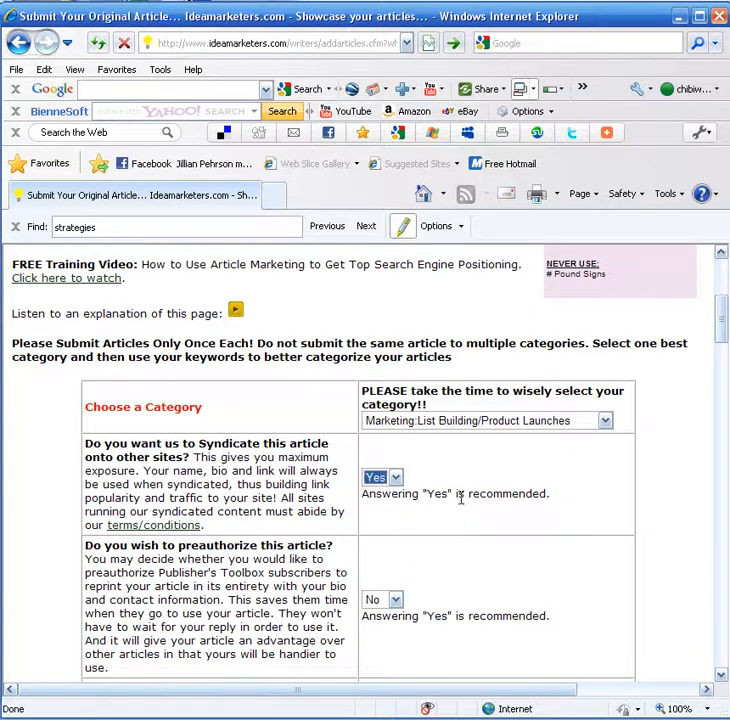
mouse_move(463, 518)
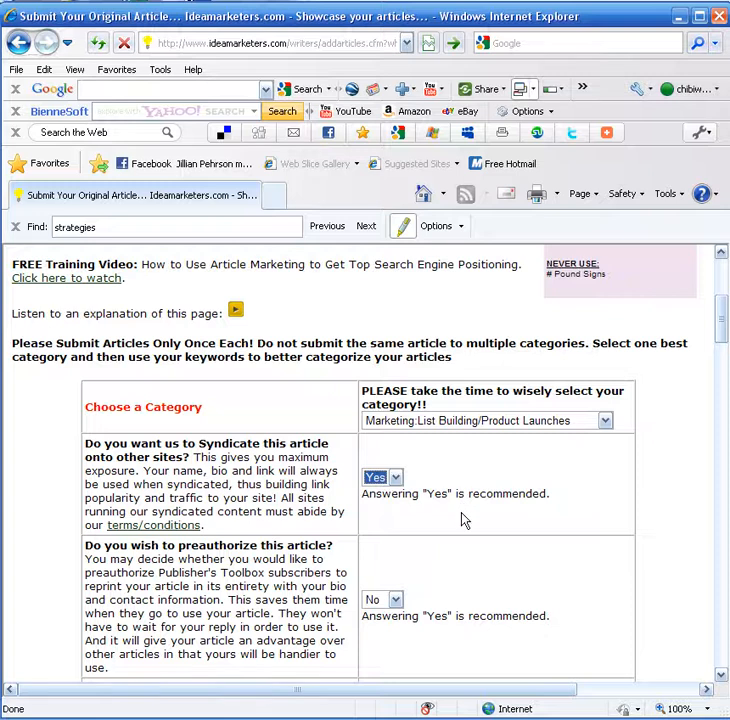
scroll("down", 3)
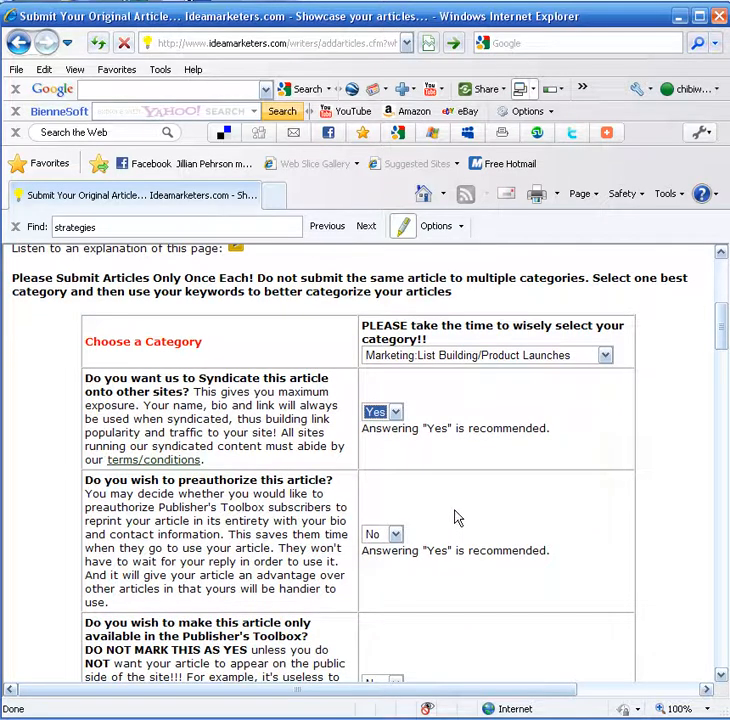
mouse_move(406, 541)
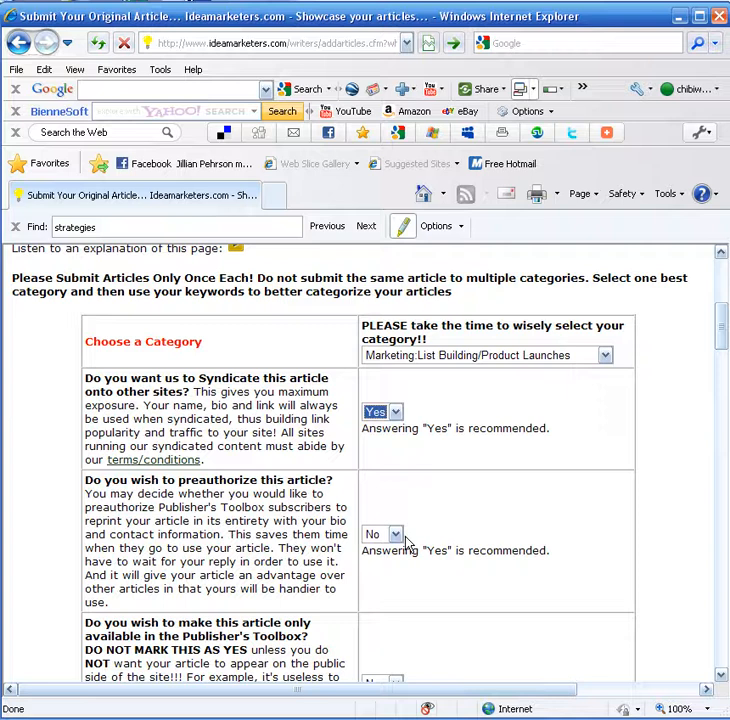
scroll("down", 3)
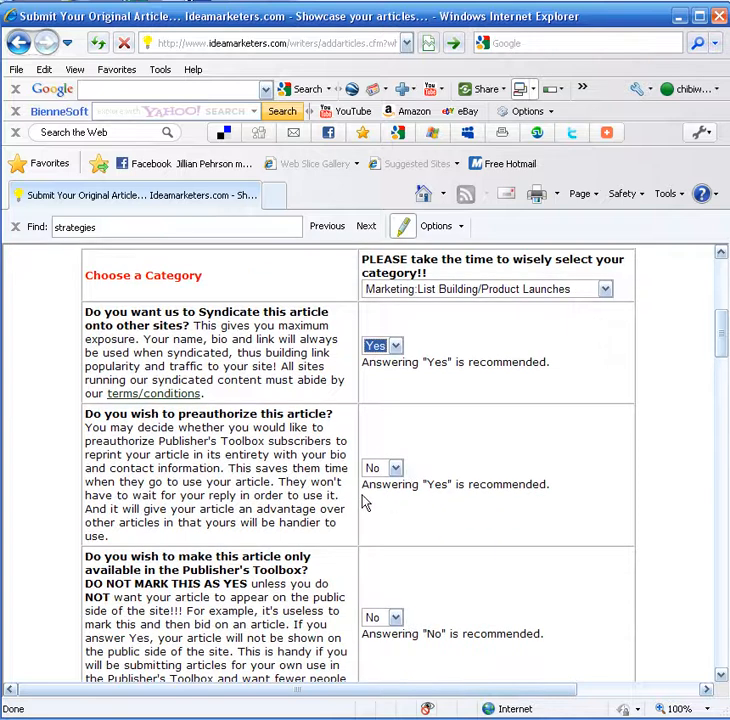
left_click(377, 467)
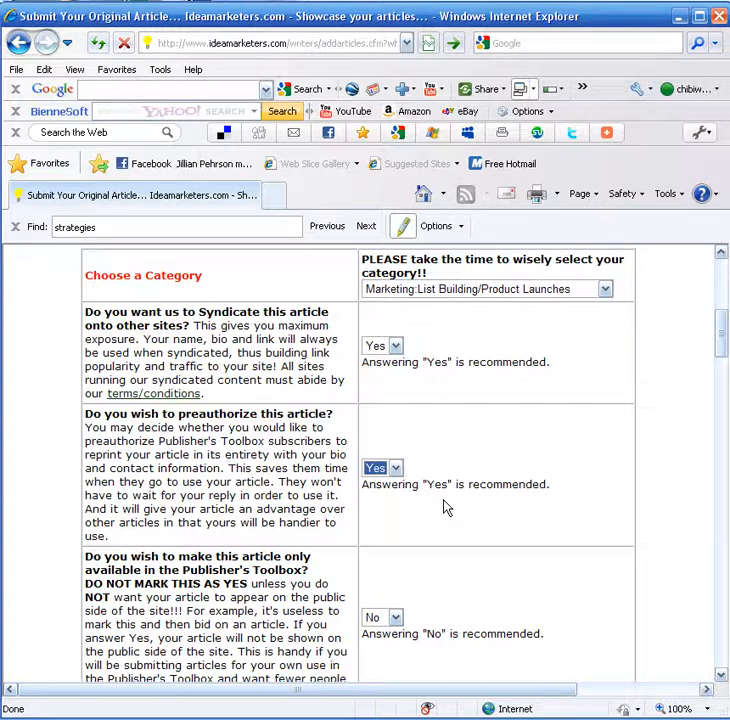
mouse_move(393, 487)
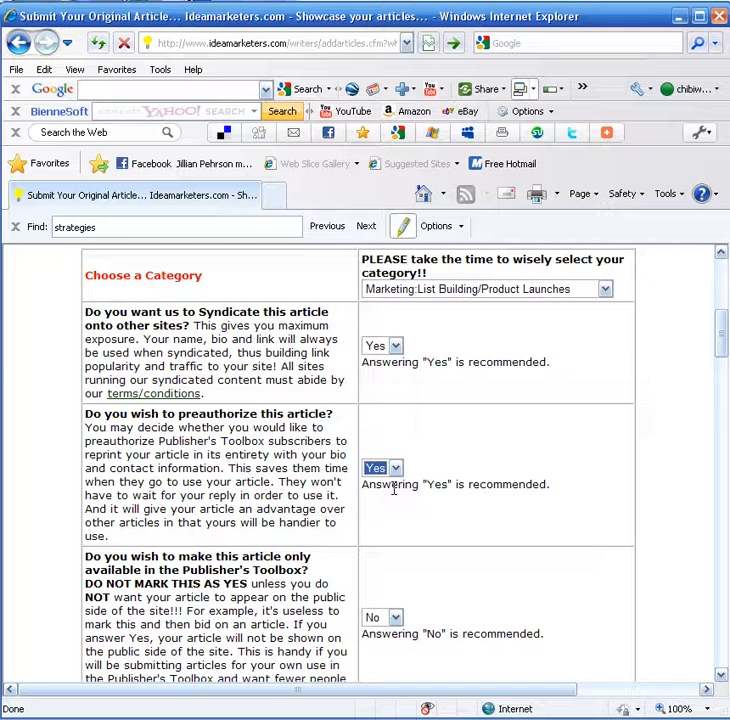
mouse_move(400, 485)
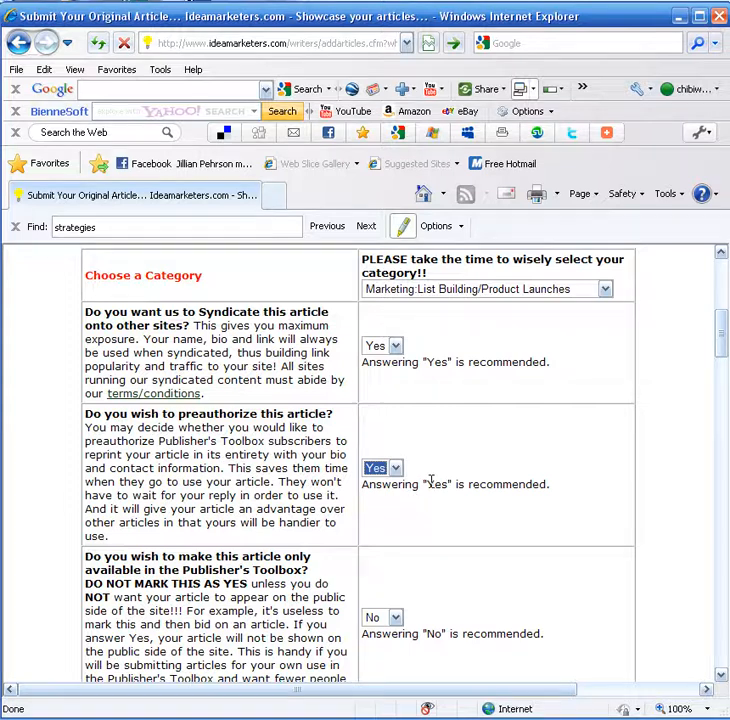
mouse_move(438, 488)
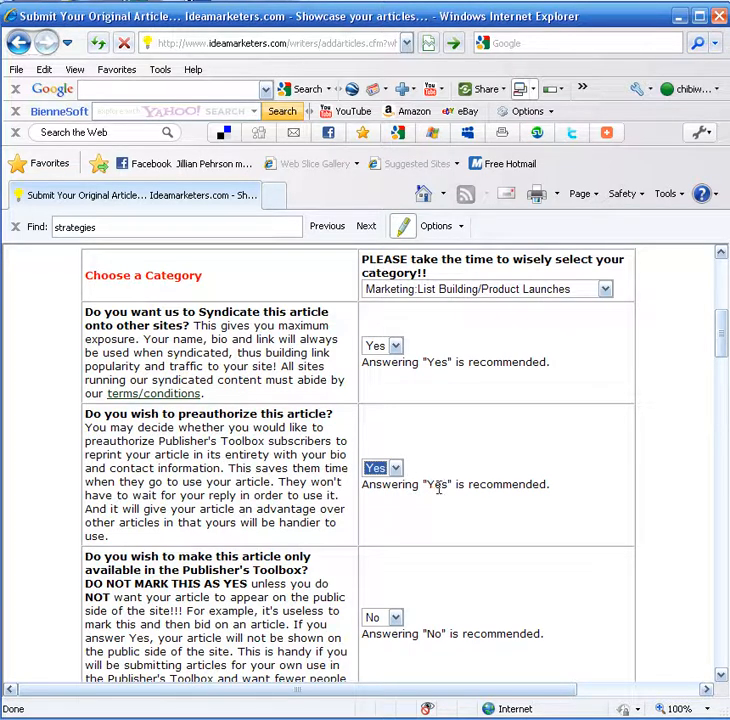
scroll("down", 3)
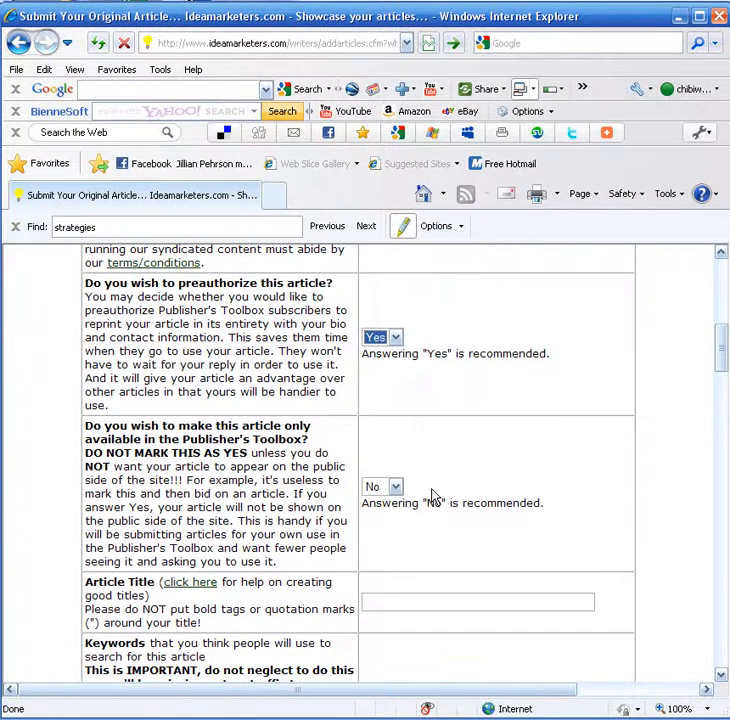
scroll("down", 3)
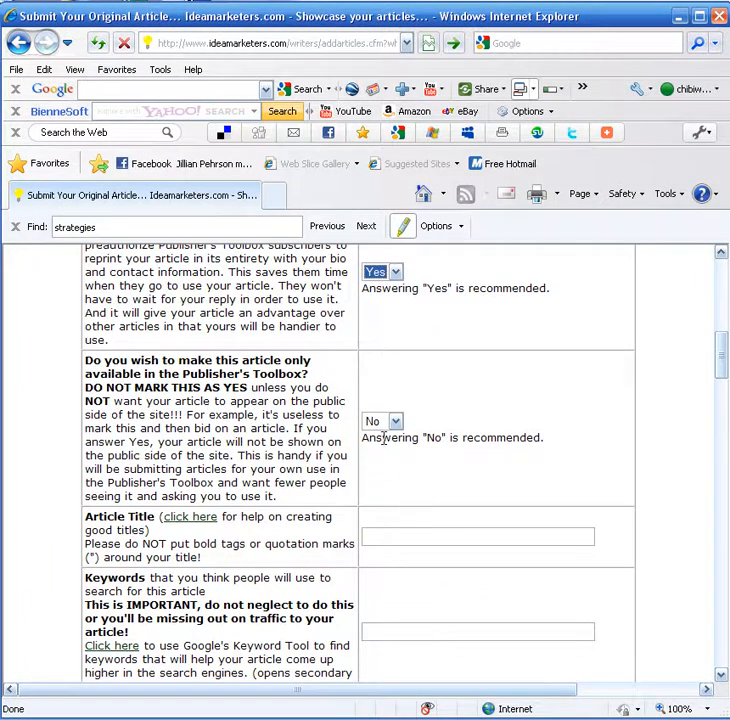
scroll("down", 3)
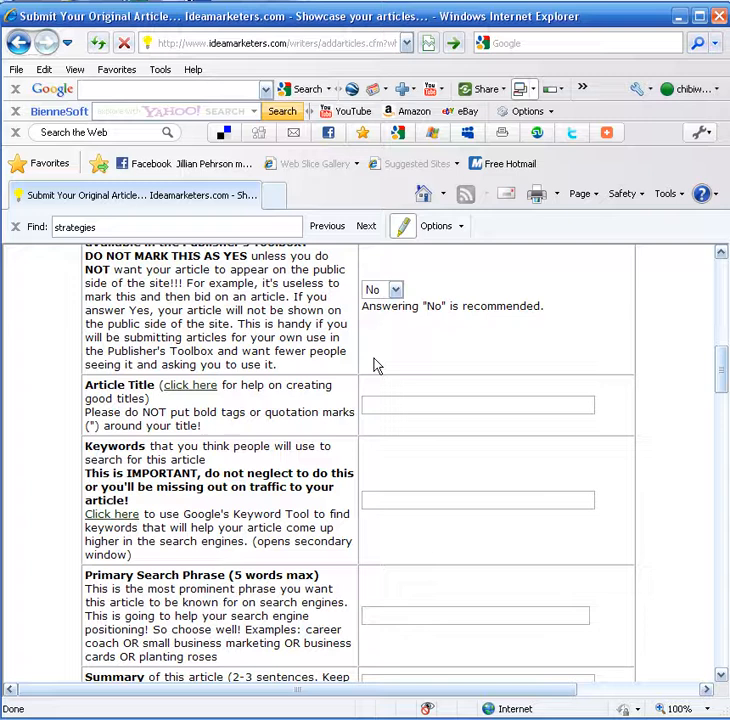
mouse_move(385, 312)
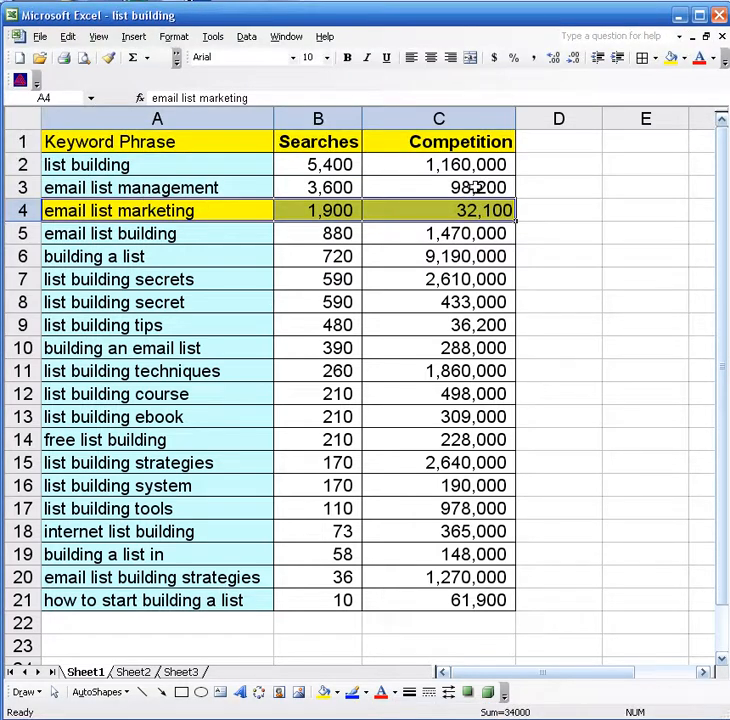
mouse_move(467, 243)
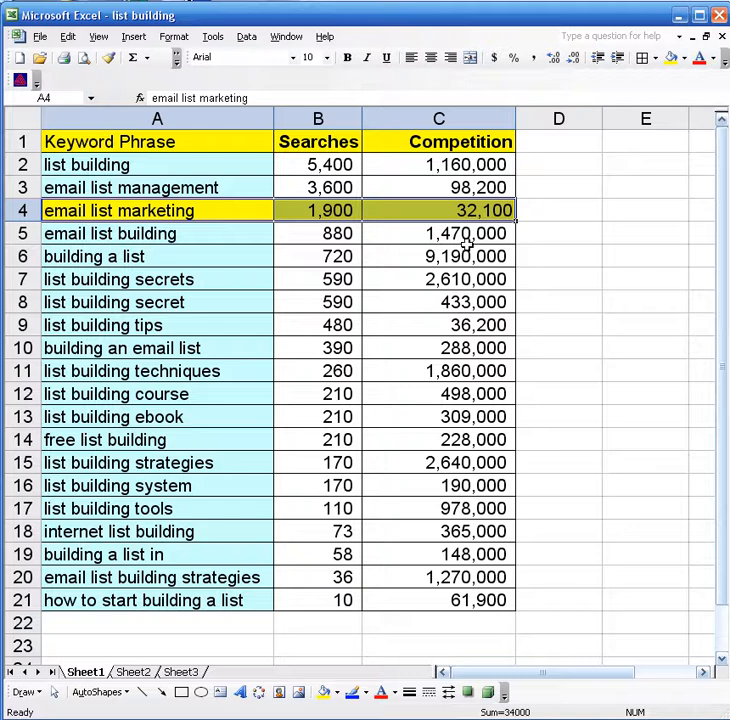
mouse_move(473, 324)
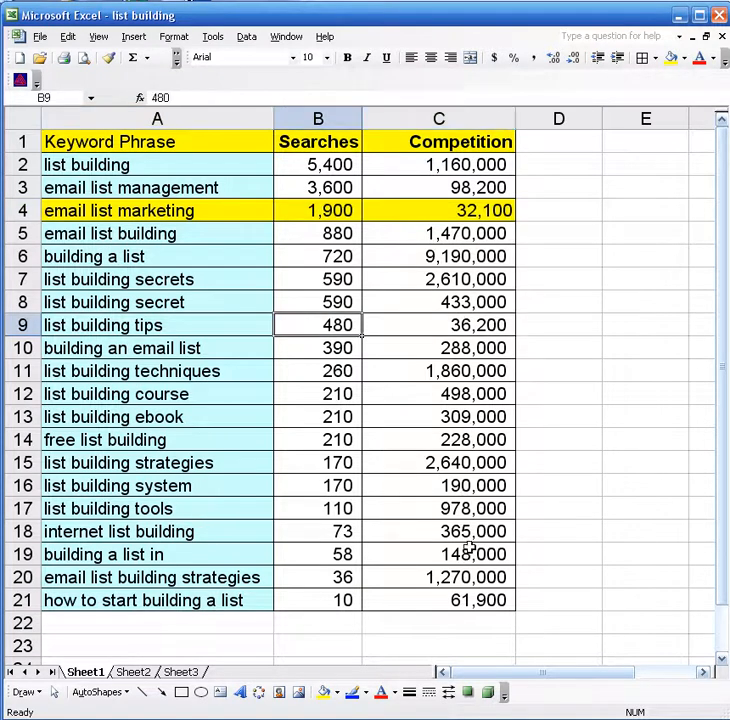
mouse_move(466, 600)
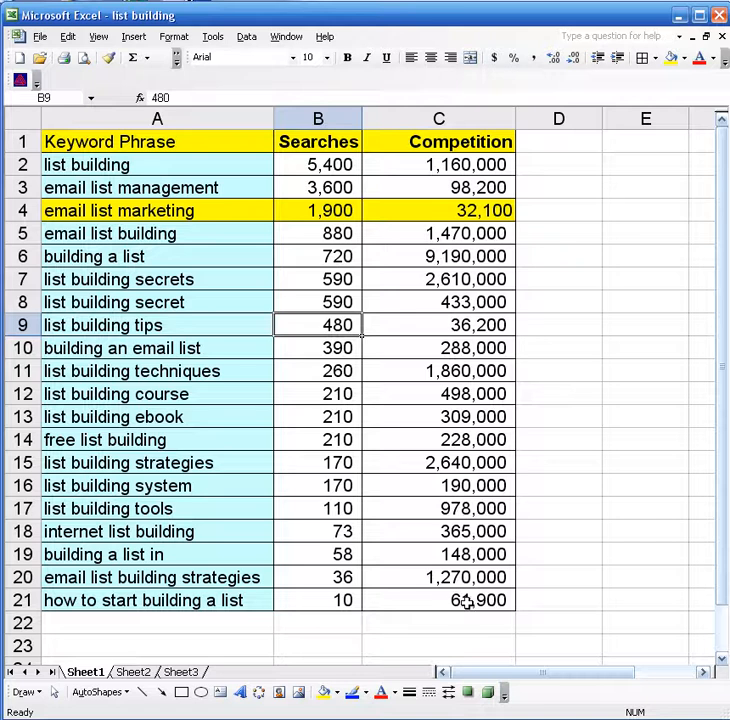
- Return from the Excel keyword table to the IdeaMarketers article form
left_click(438, 600)
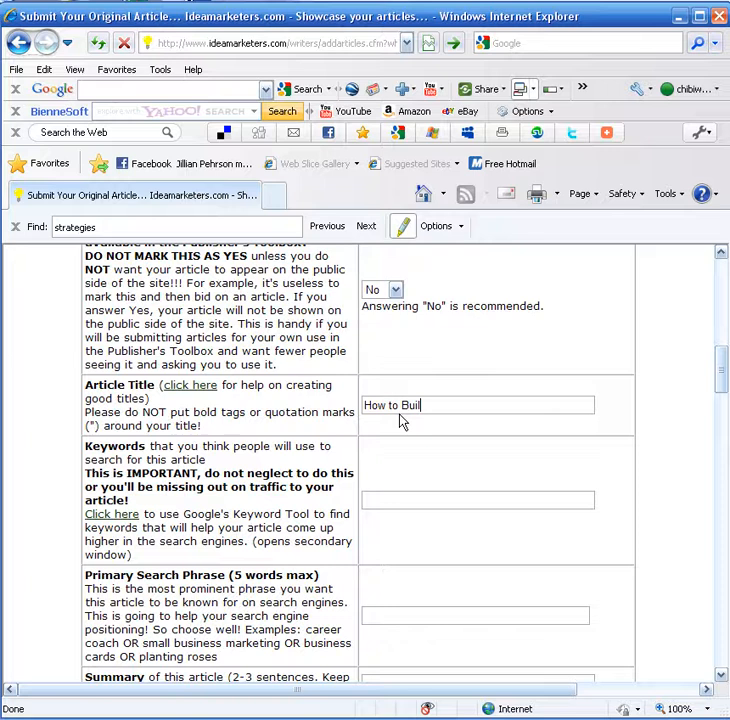
- Title the article 'How to Build Your List with a Free Ebook' and enter its three keywords
type("d Your List with a Free Eboo")
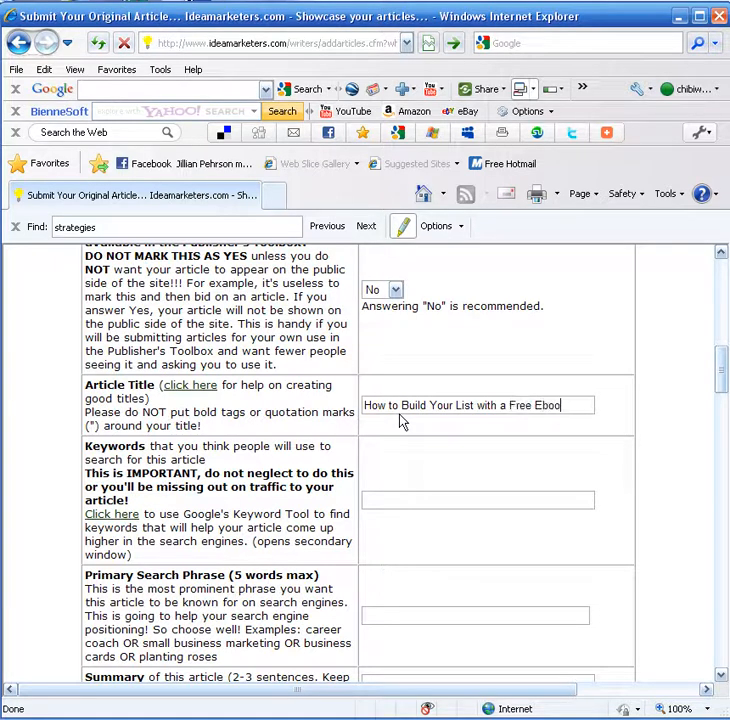
type("email list marketing, list building tips")
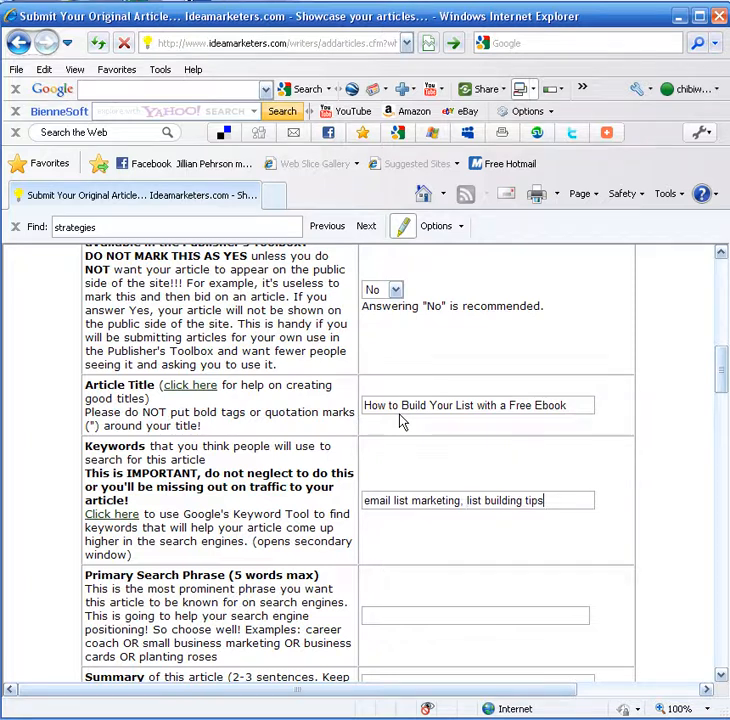
type(", ebook promotion")
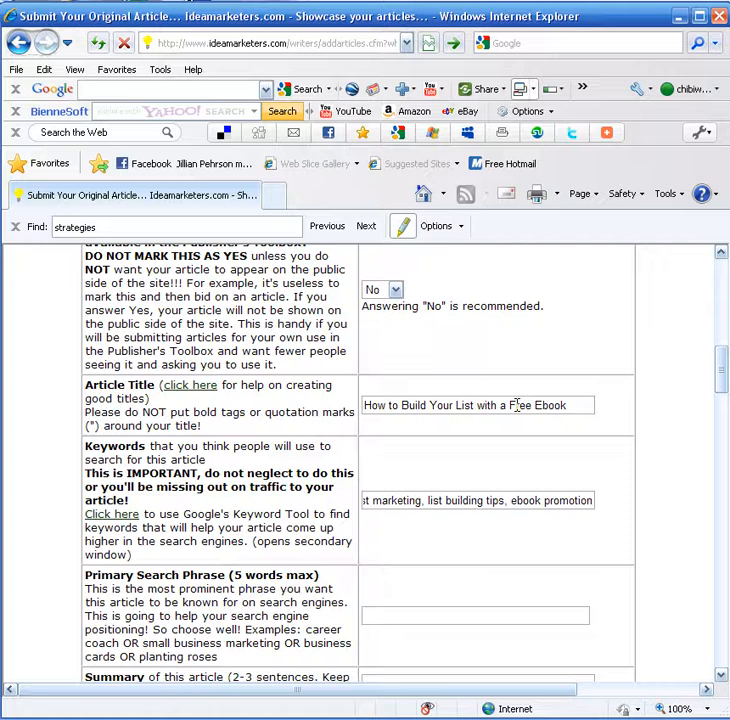
triple_click(477, 405)
type("email li")
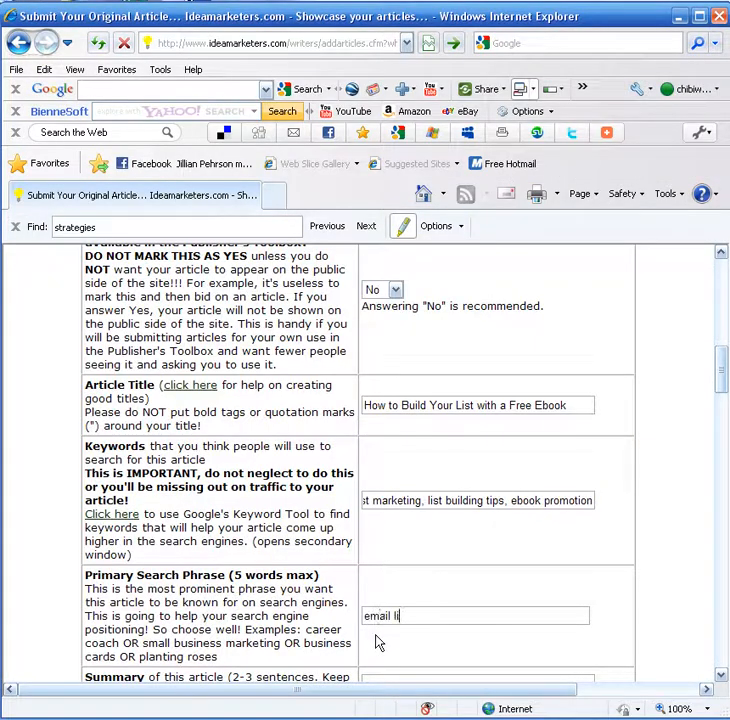
- Finish entering 'email list marketing' as the primary search phrase and select the article title
type("st marketing")
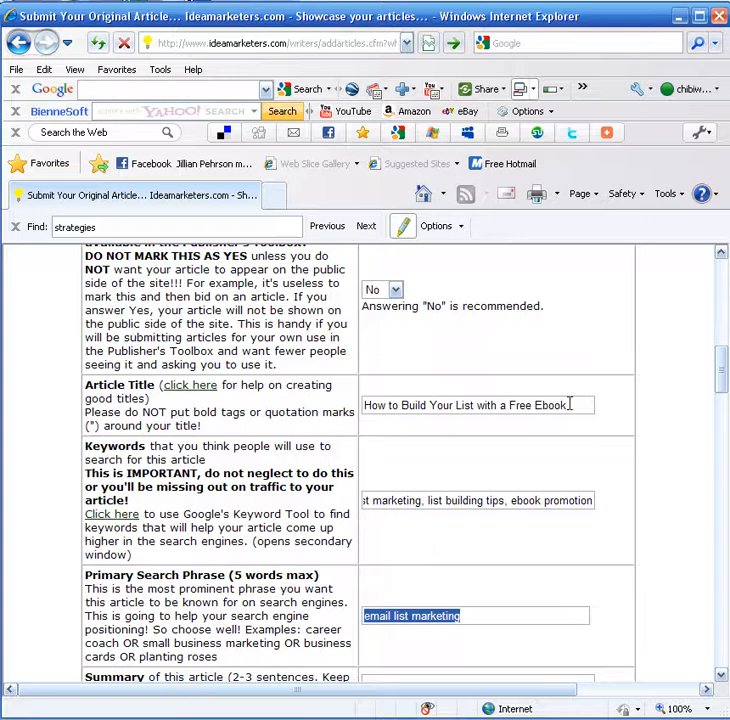
triple_click(477, 405)
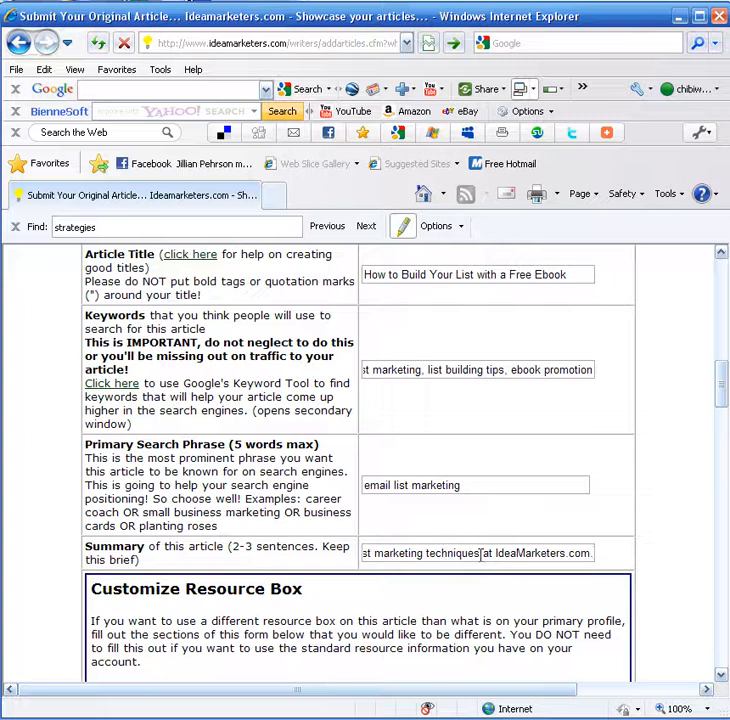
- Replace the summary text with one beginning 'List building tip for building your list'
double_click(403, 553)
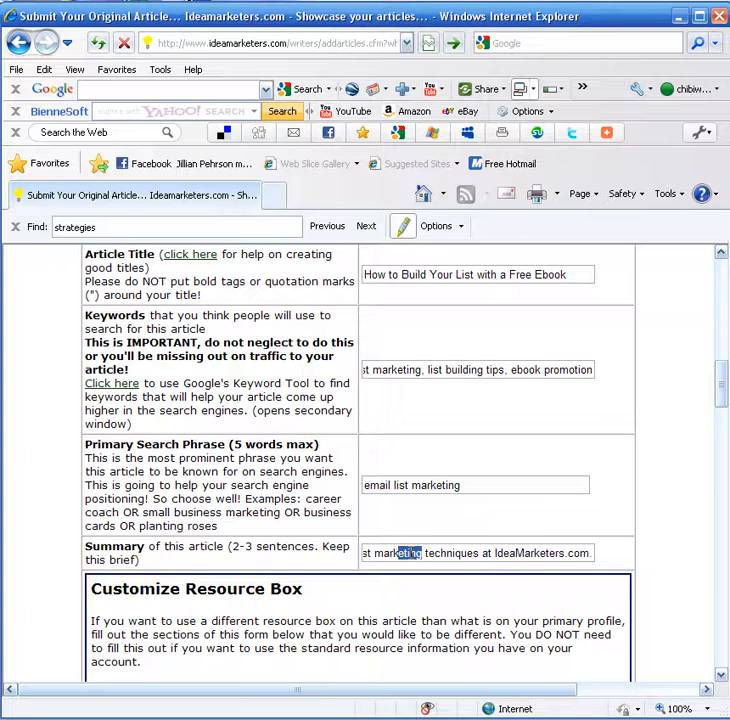
double_click(400, 553)
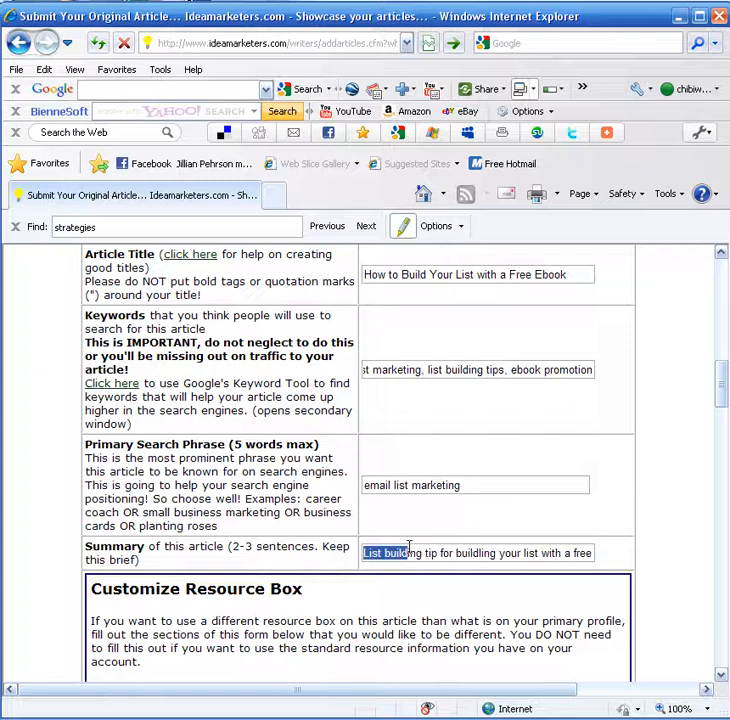
type("List building")
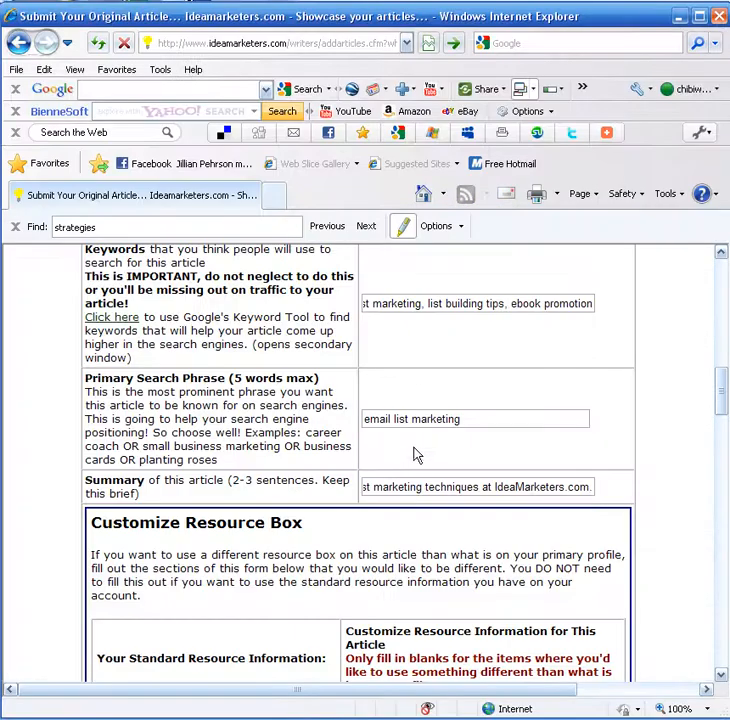
- Edit the resource box's sign-up link text after the word 'here'
scroll("down", 3)
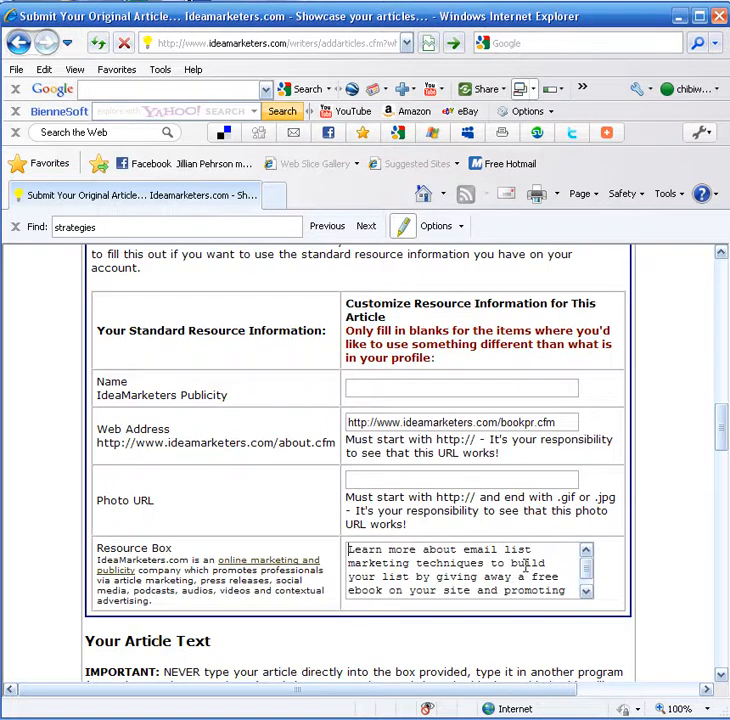
scroll("down", 3)
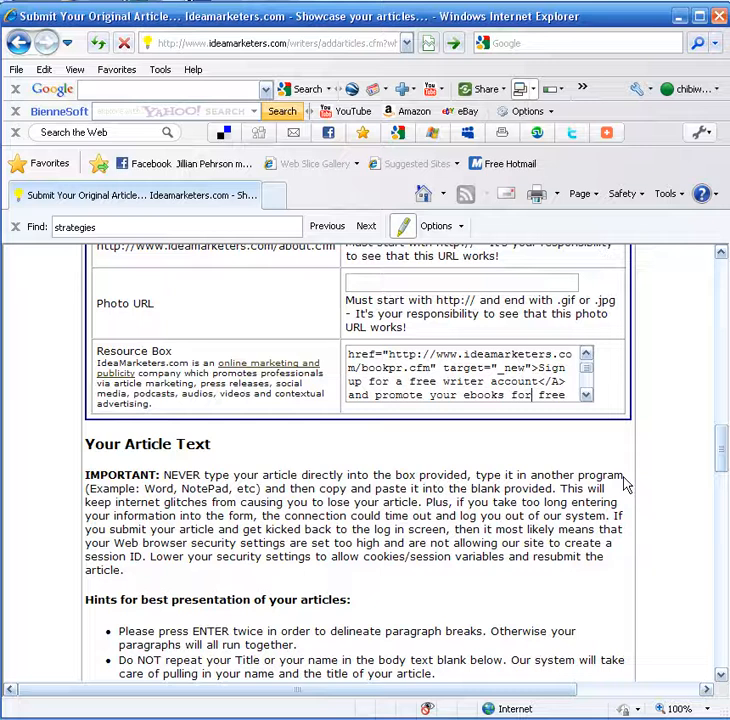
mouse_move(532, 616)
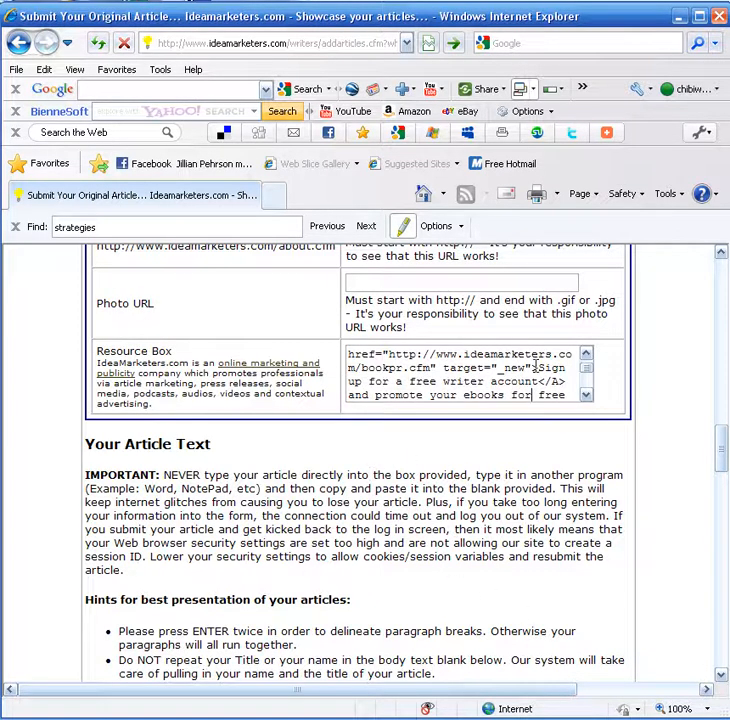
left_click(586, 394)
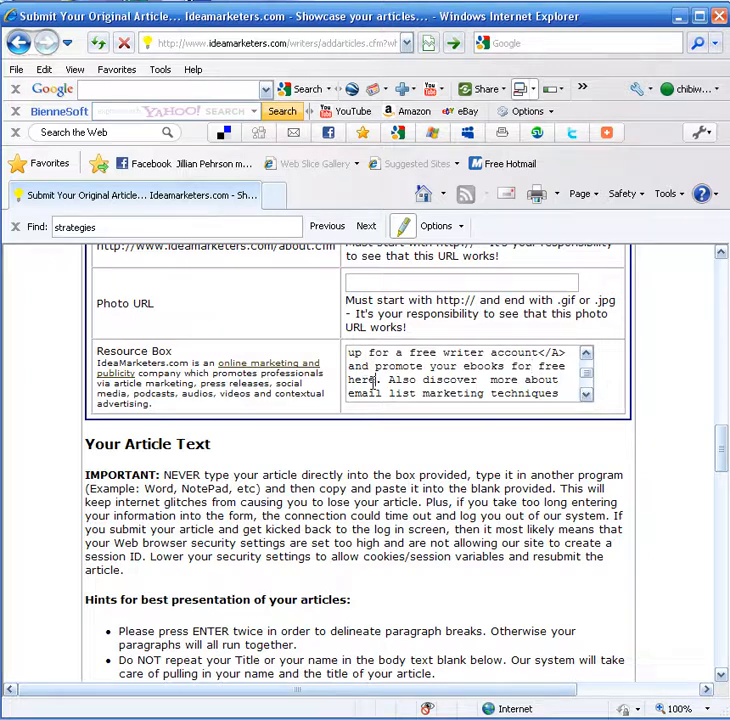
left_click(586, 395)
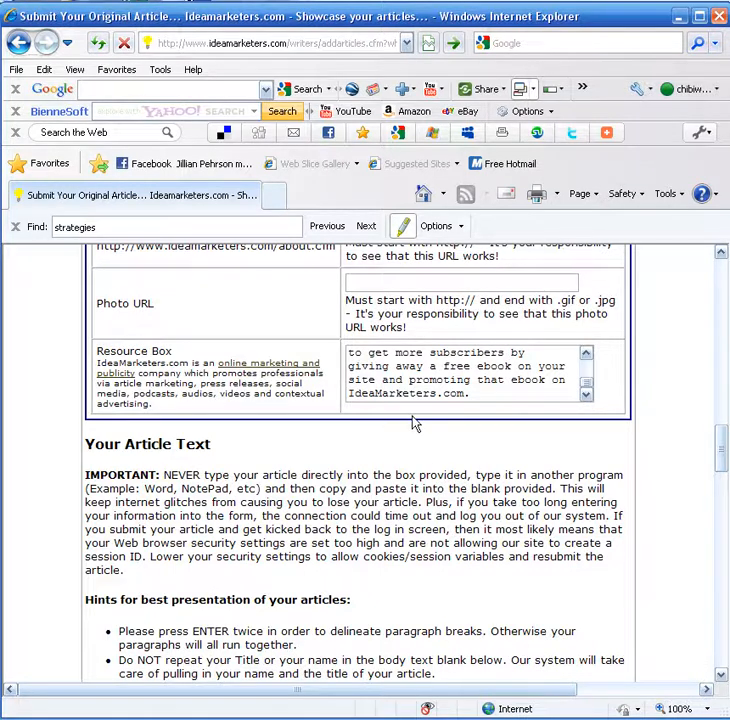
- Set the custom resource box author name to 'Marnie Pehrson'
scroll("up", 3)
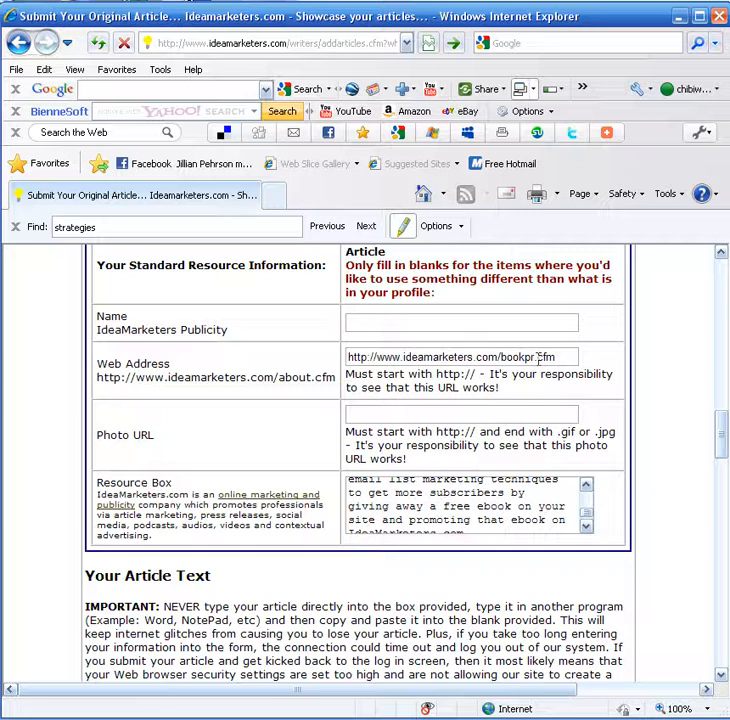
left_click(462, 322)
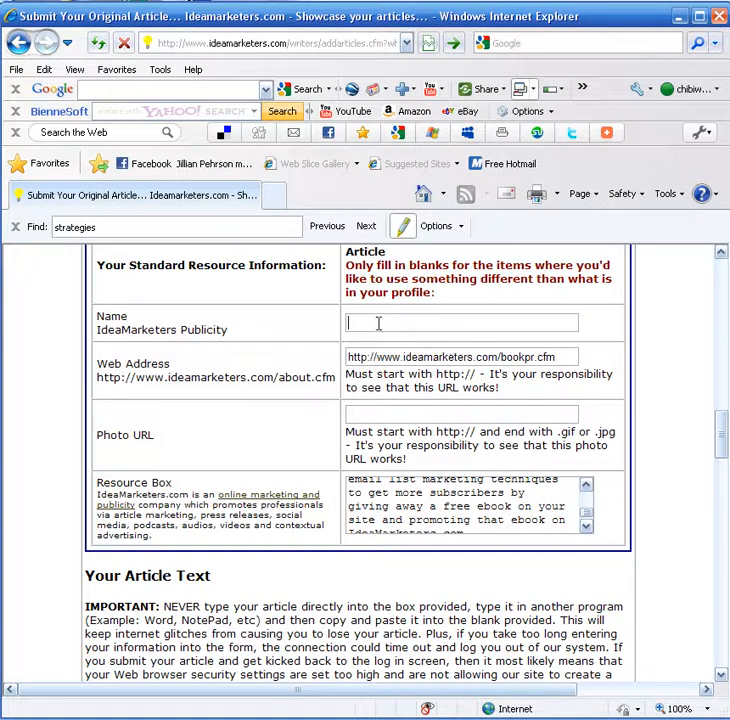
type("Marnie Pehrson")
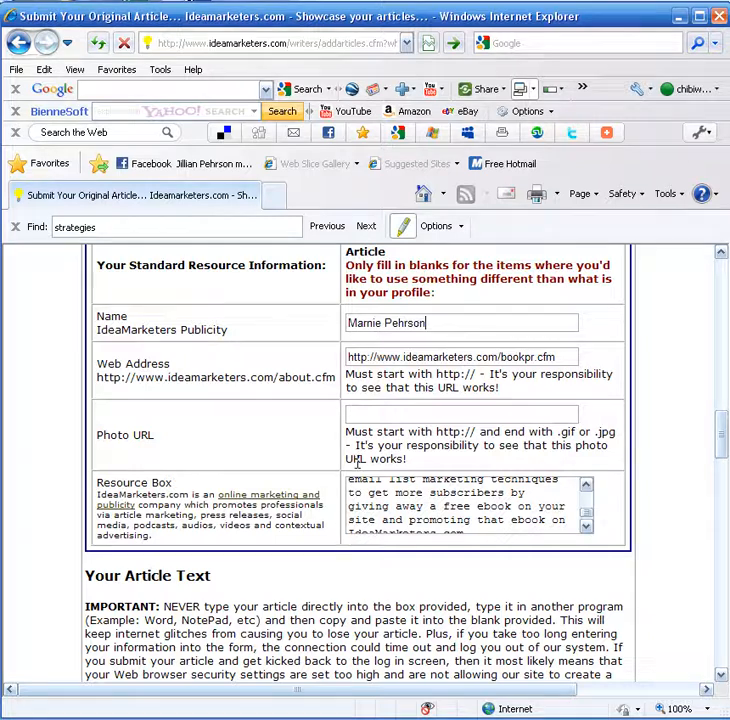
scroll("down", 3)
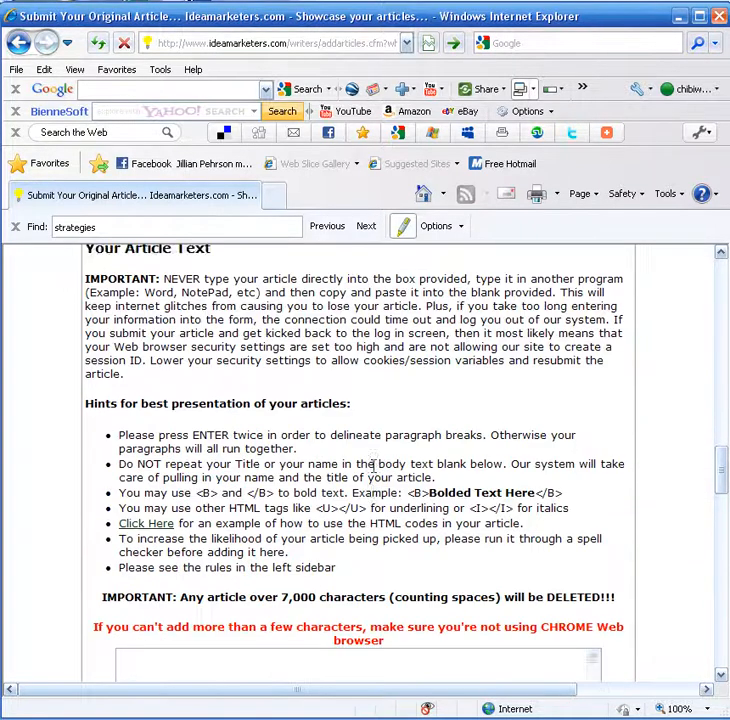
scroll("down", 3)
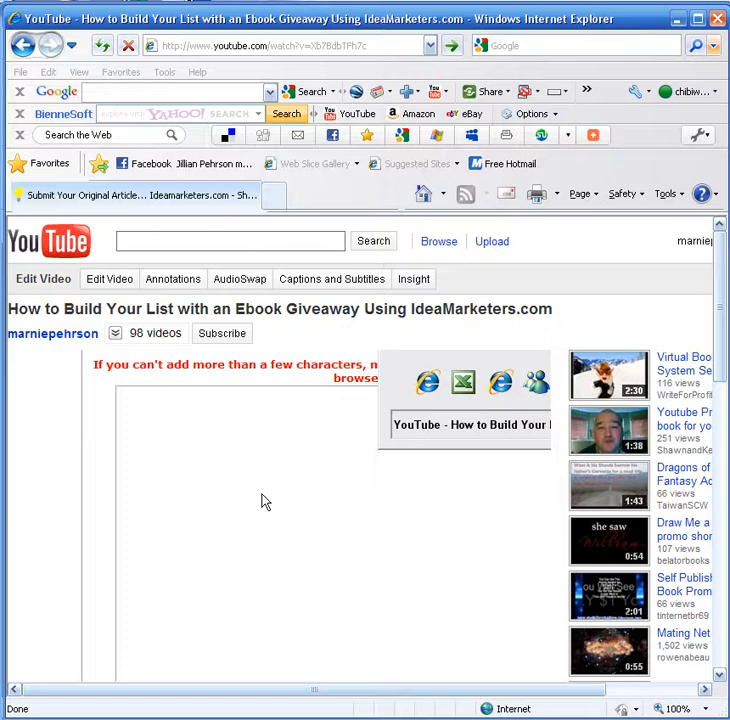
- Reveal and copy the 480x385 embed code for the ebook giveaway YouTube video
left_click(265, 500)
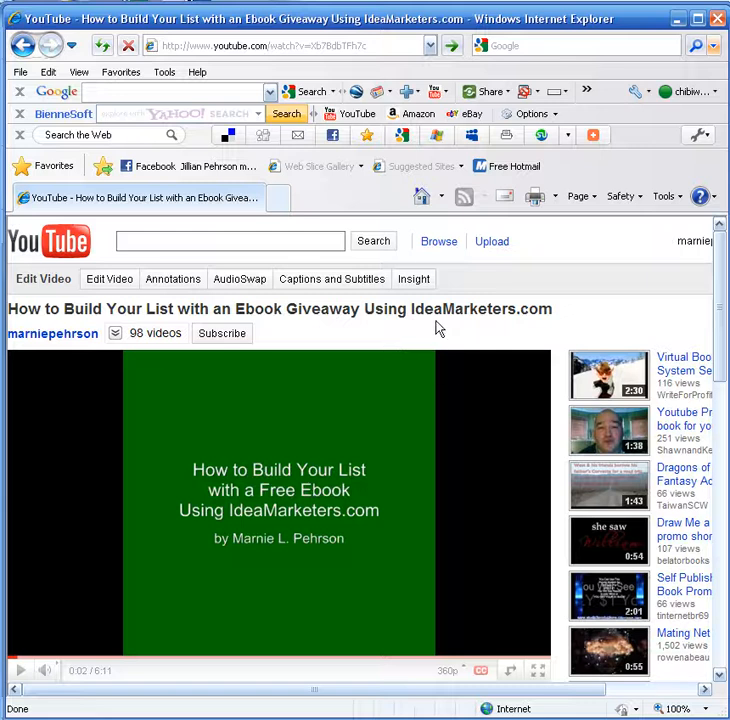
scroll("down", 3)
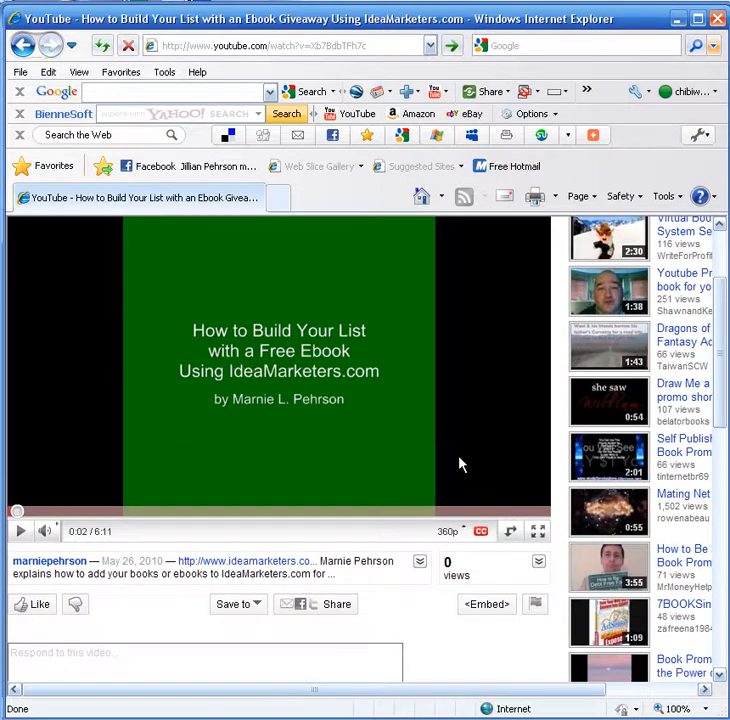
scroll("up", 3)
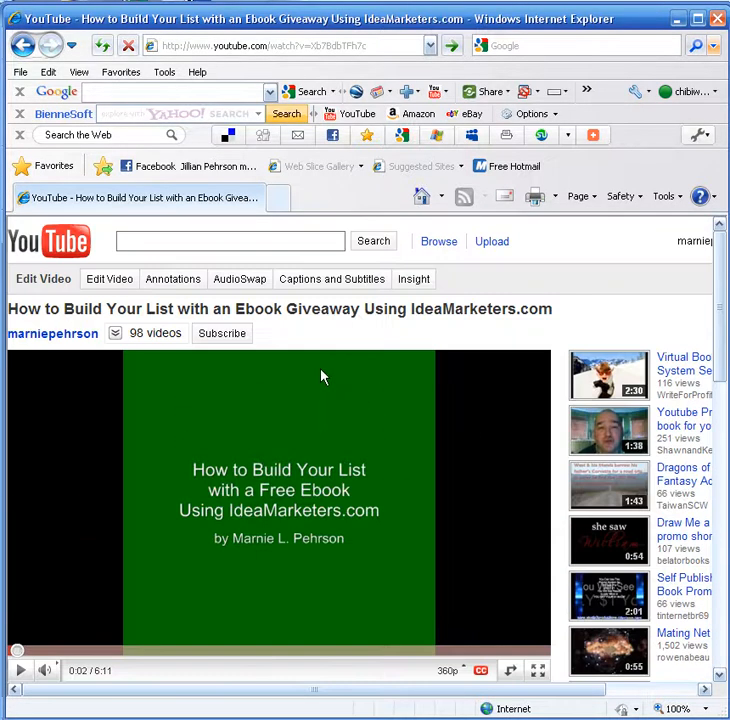
scroll("down", 3)
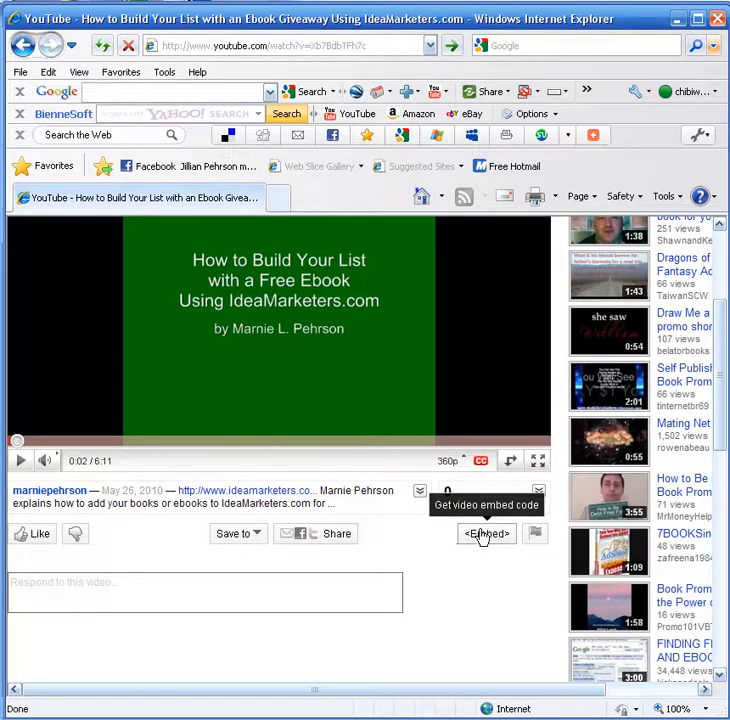
left_click(486, 533)
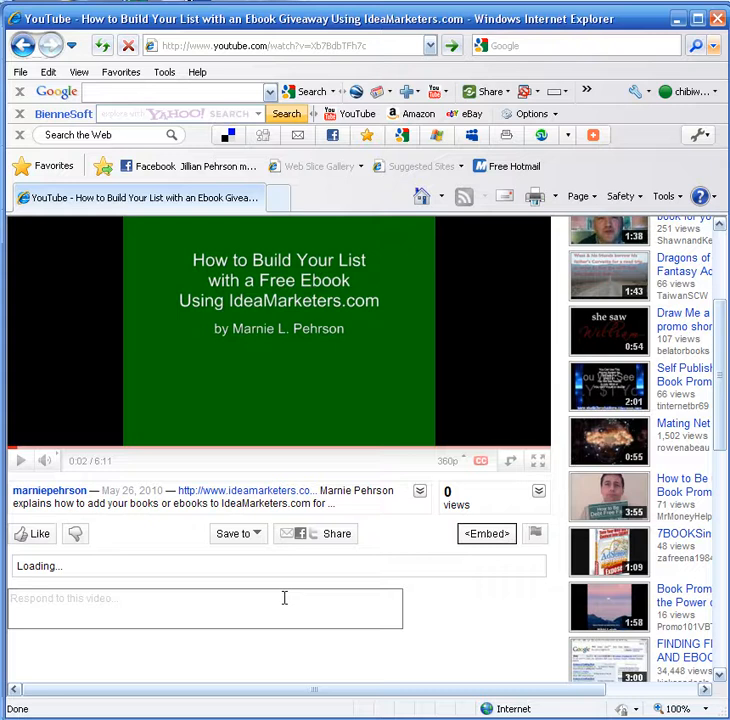
left_click(487, 533)
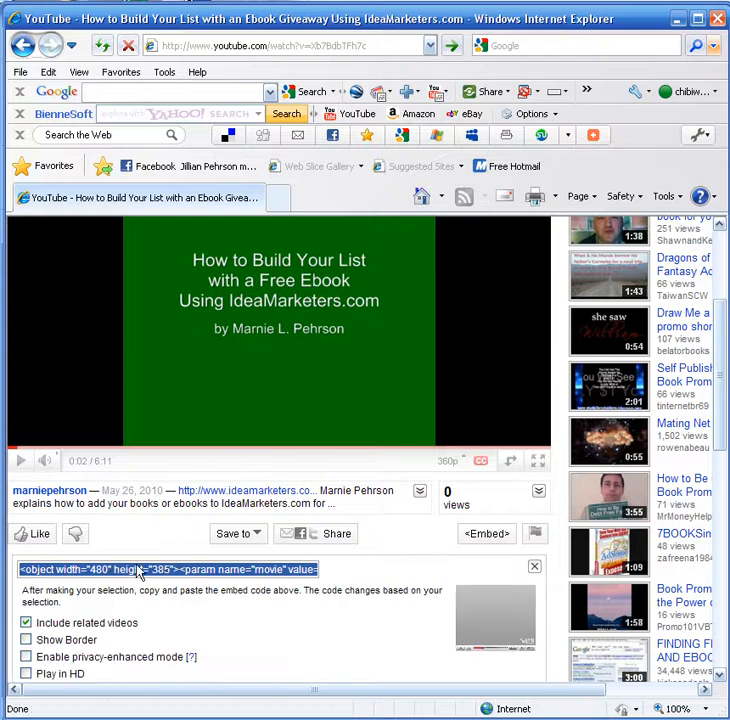
right_click(135, 570)
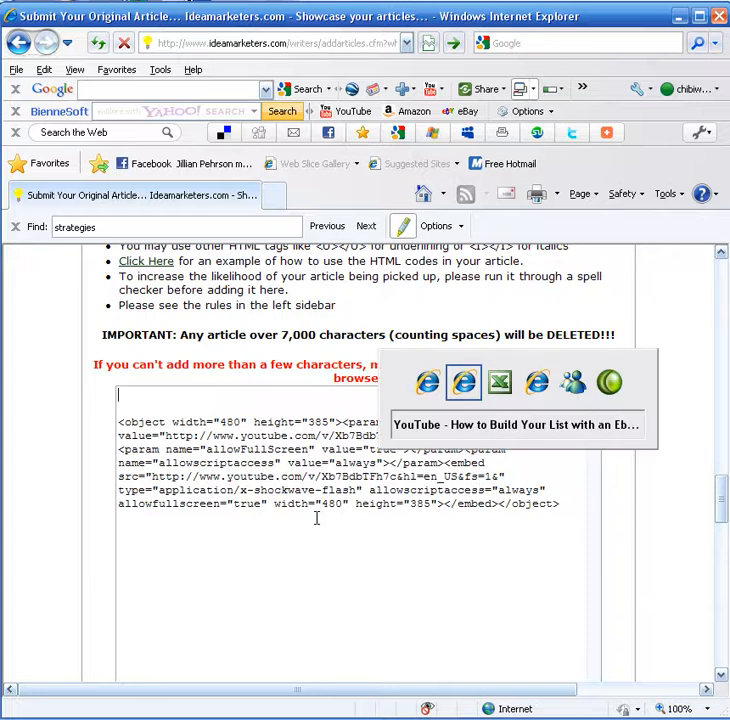
- Delete the pasted video description and end the first paragraph with 'in email list marketing'
left_click(517, 424)
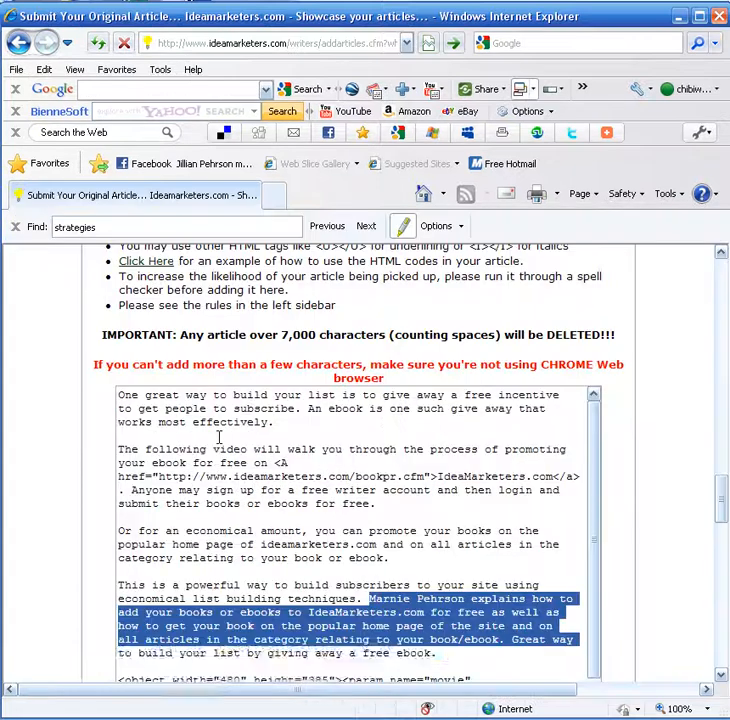
key("Delete")
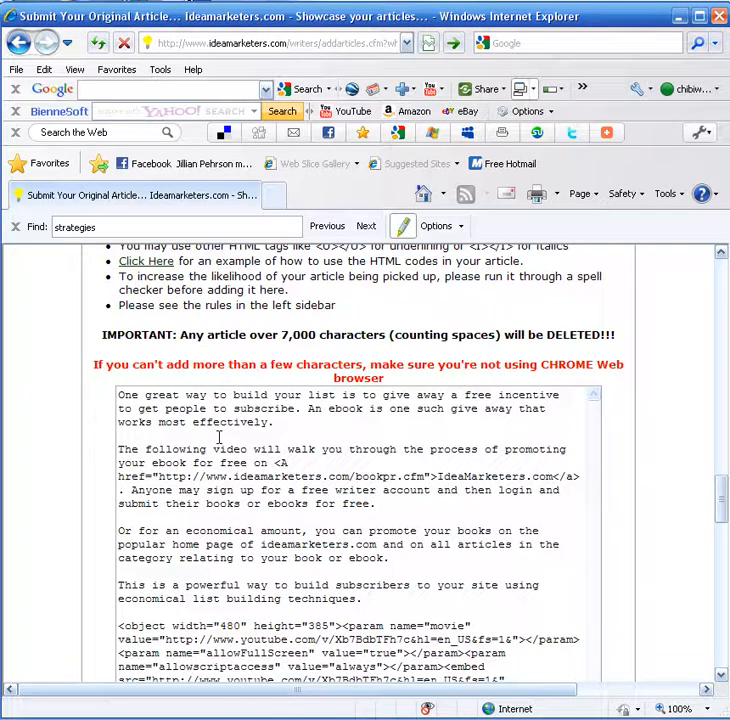
type("in email list marketing")
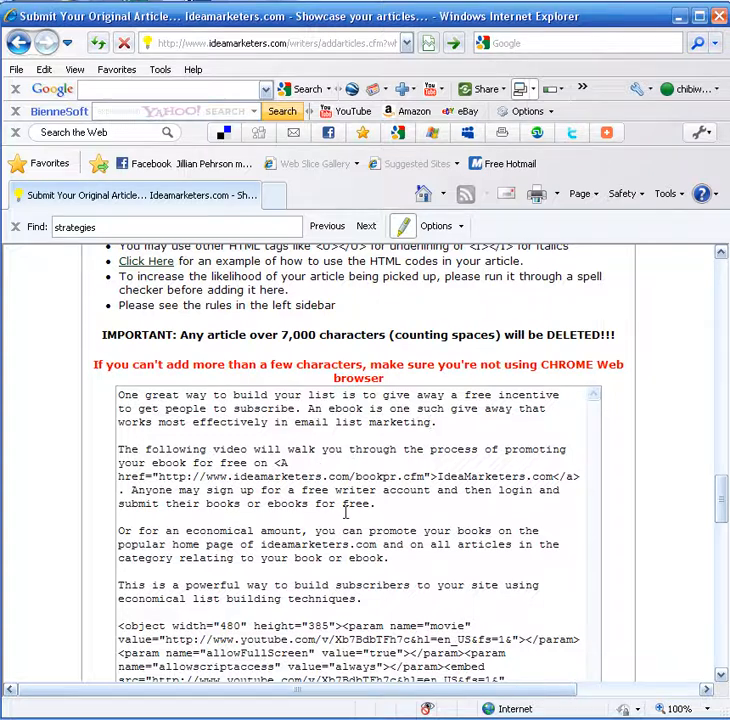
scroll("down", 3)
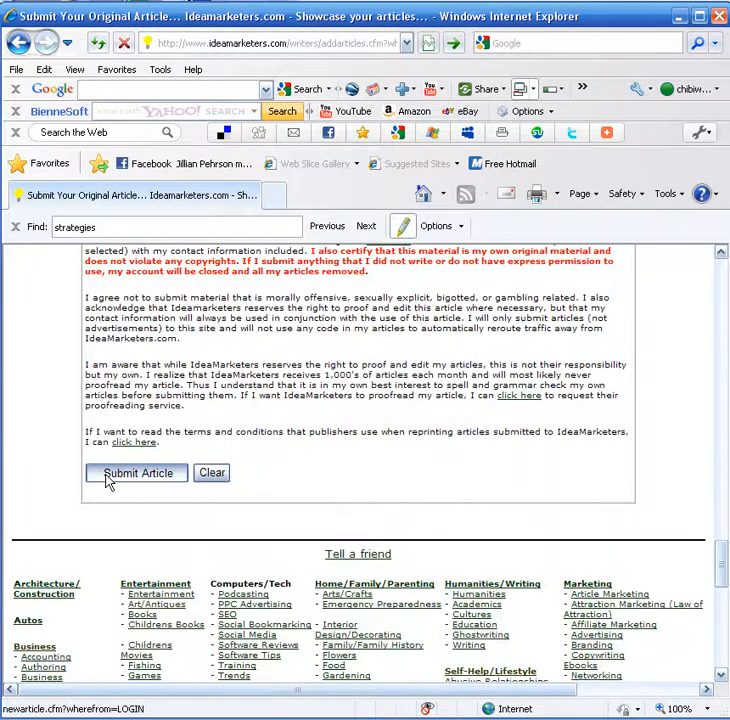